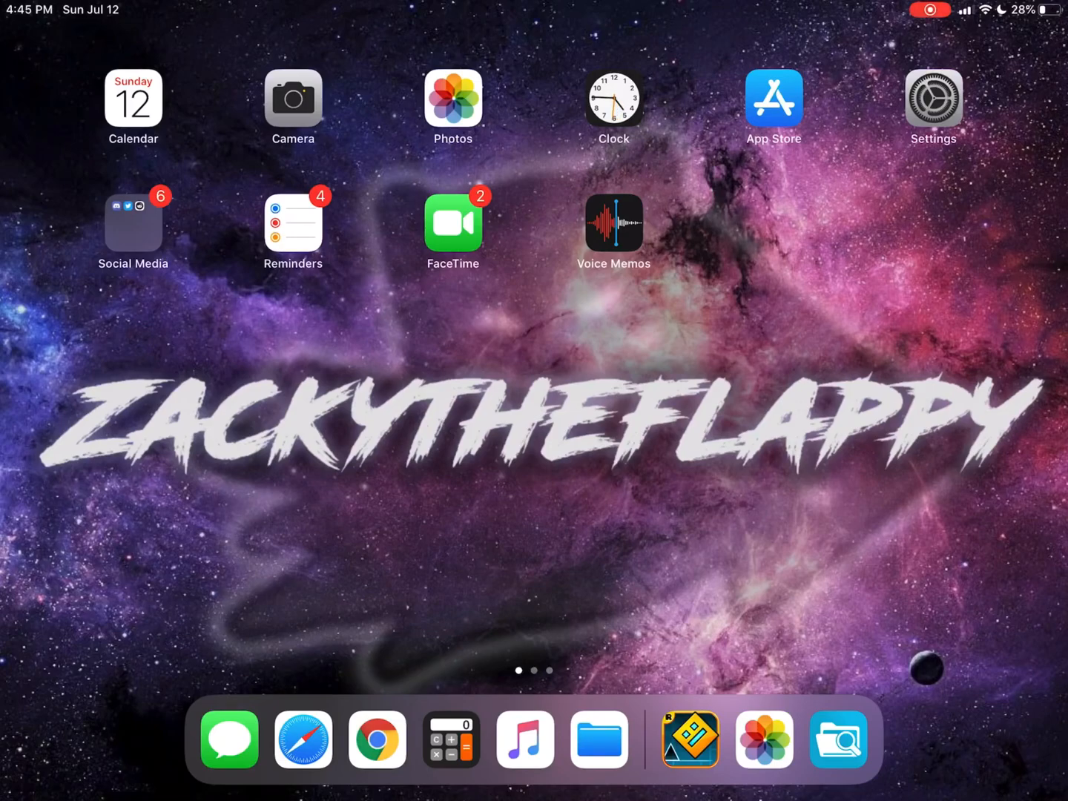
# Step: Launch FilzaEscaped from the dock into the Geometry Dash data container
pyautogui.click(838, 739)
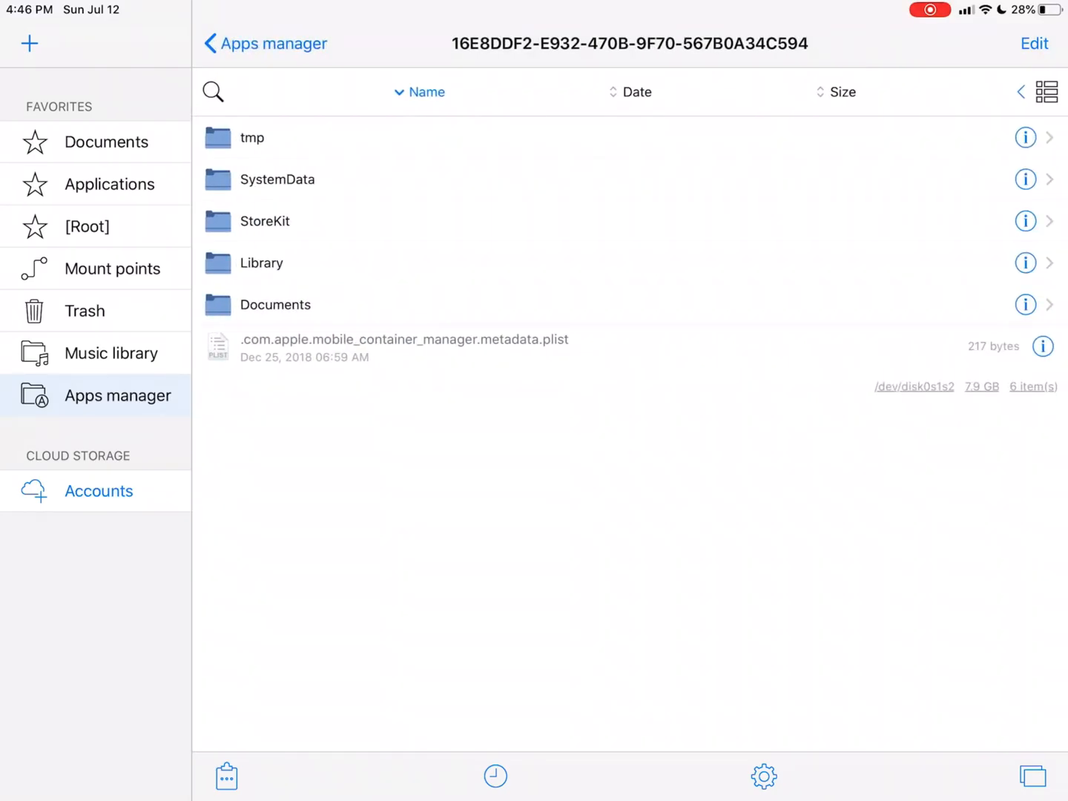
# Step: Browse from [Root] into Containers > Data > Application, scroll the app list, then return Home
pyautogui.click(87, 226)
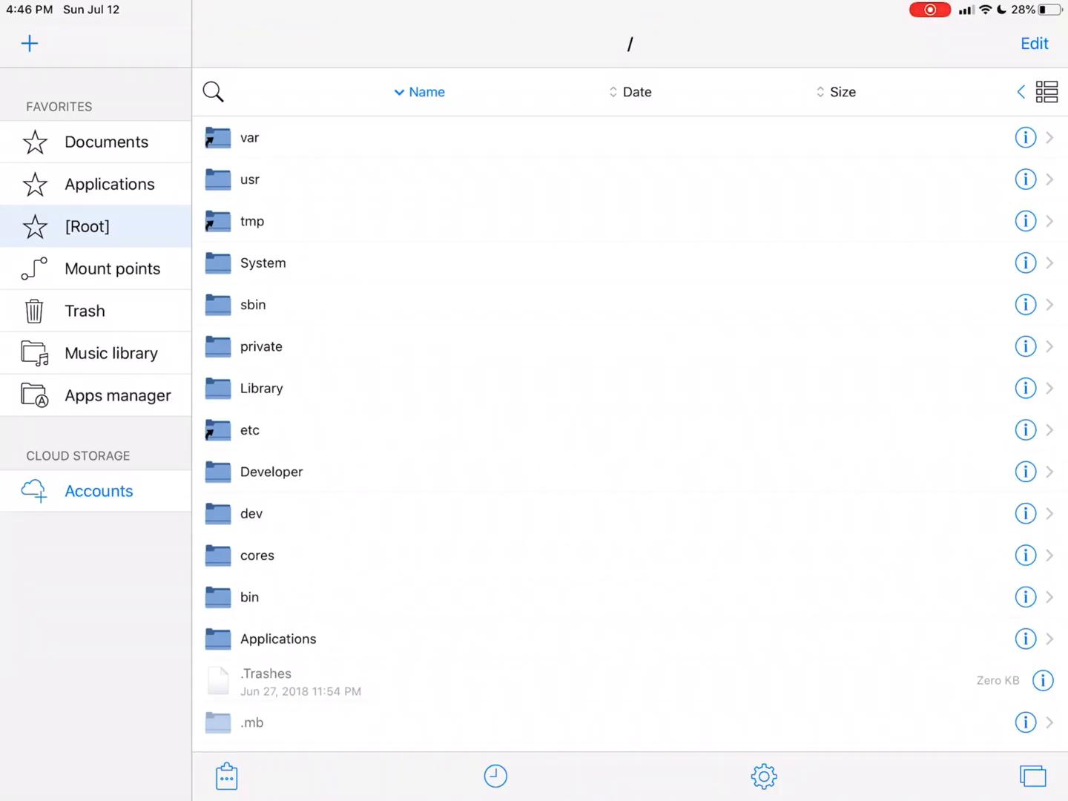
pyautogui.click(249, 136)
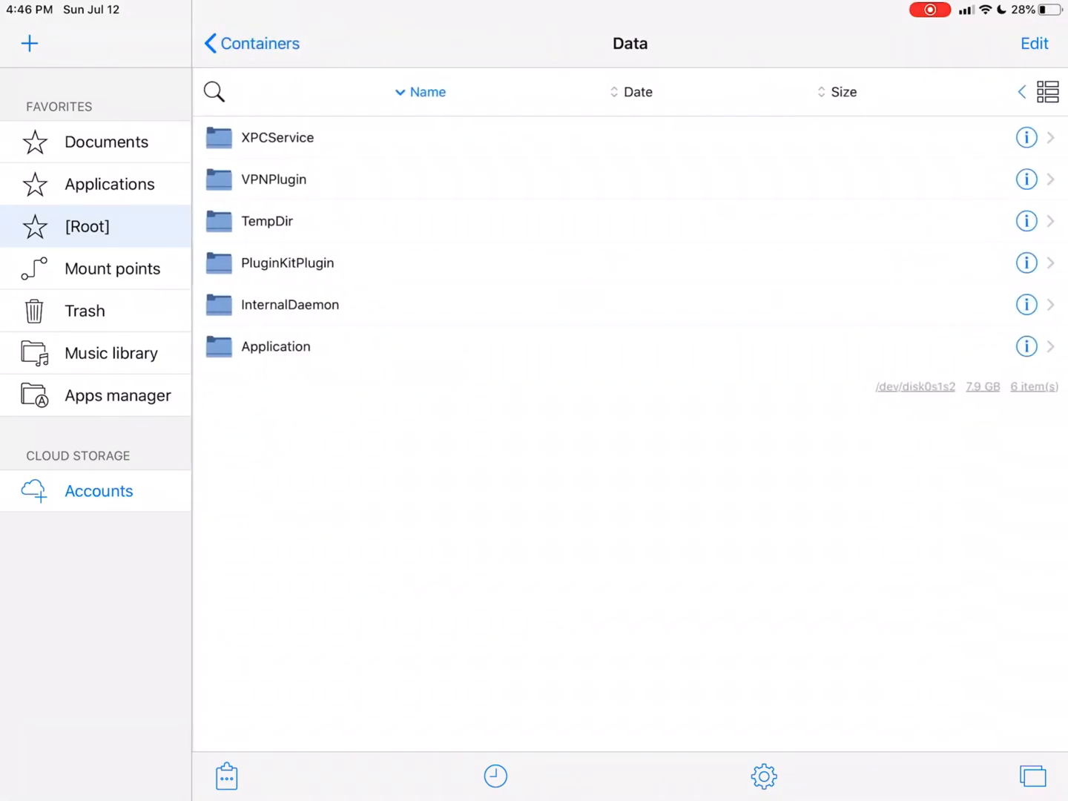
pyautogui.click(274, 347)
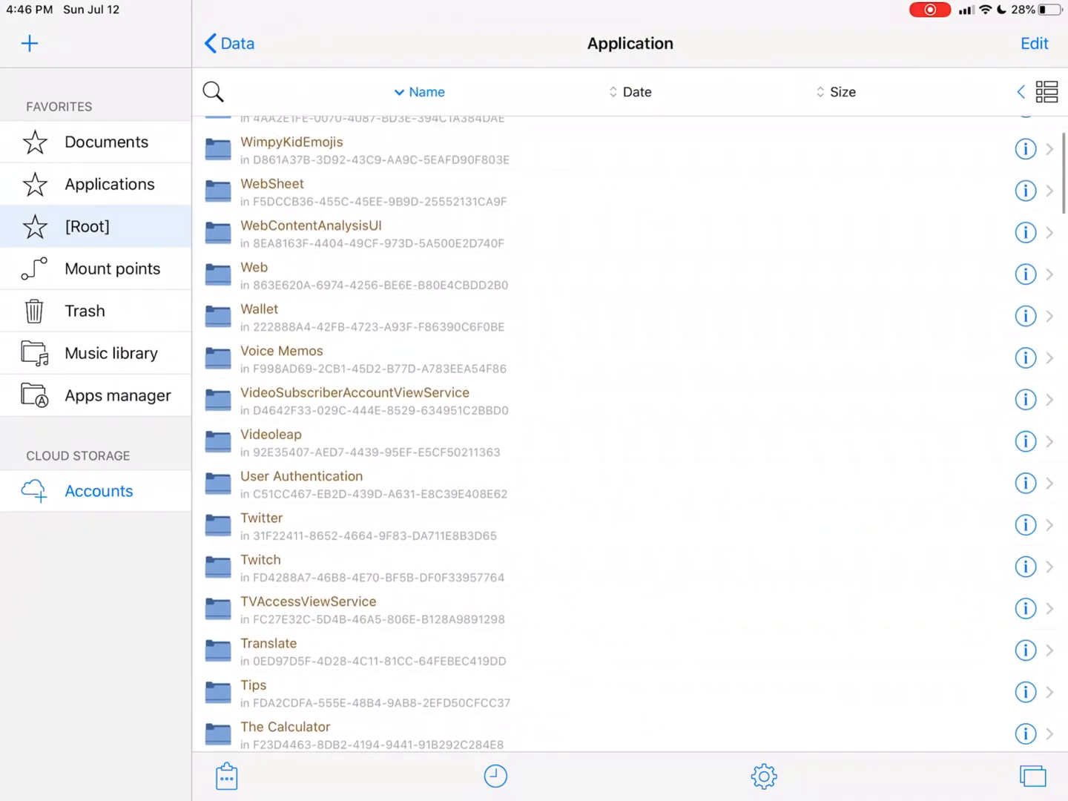
pyautogui.scroll(-3)
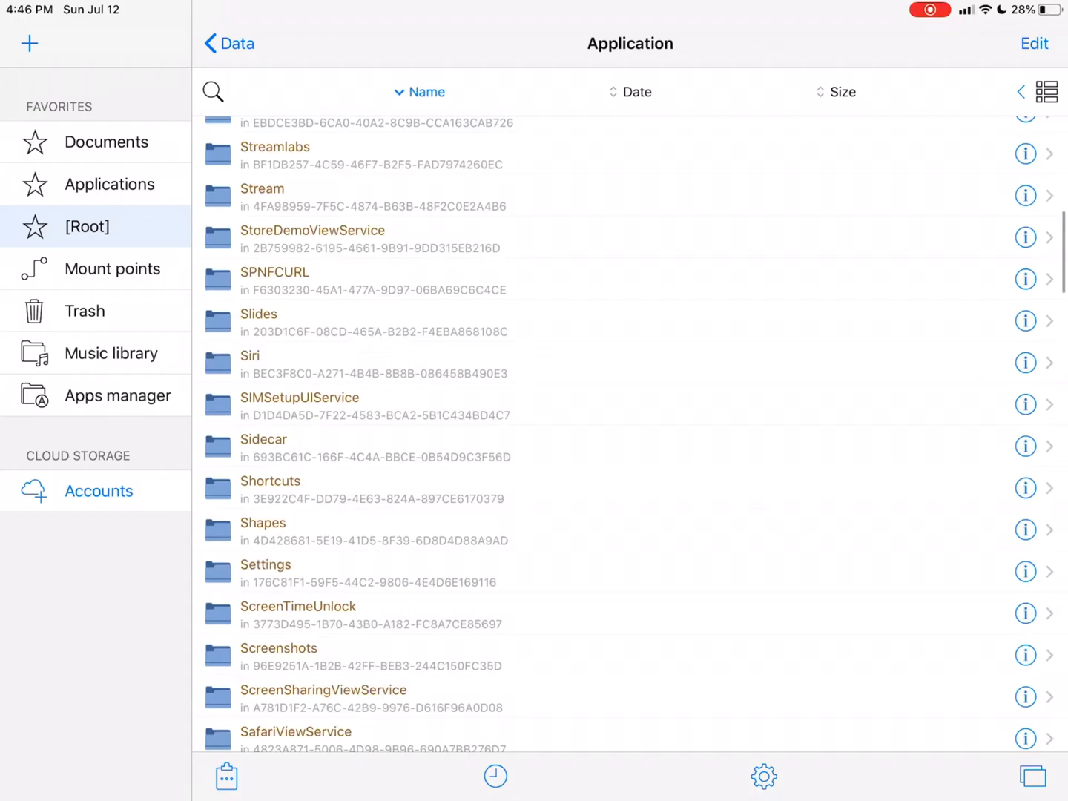
pyautogui.press('home')
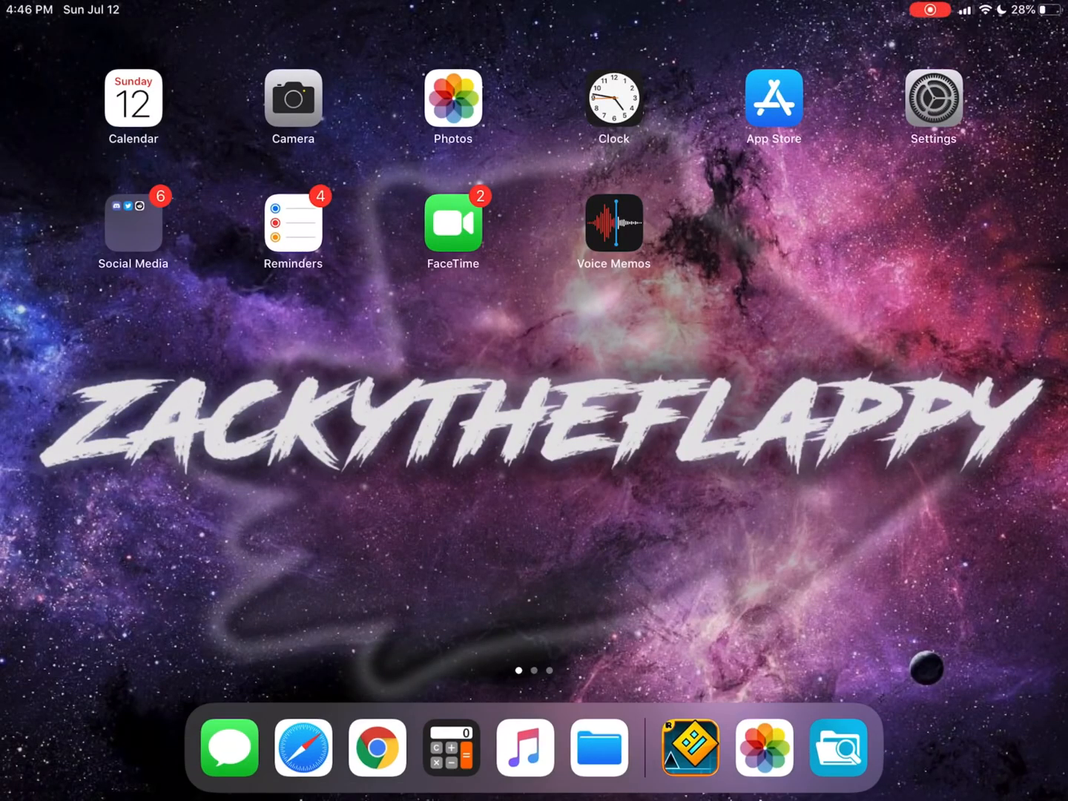
# Step: Reopen FilzaEscaped and enter the Geometry Dash container's Documents folder with the .dat save files
pyautogui.click(837, 747)
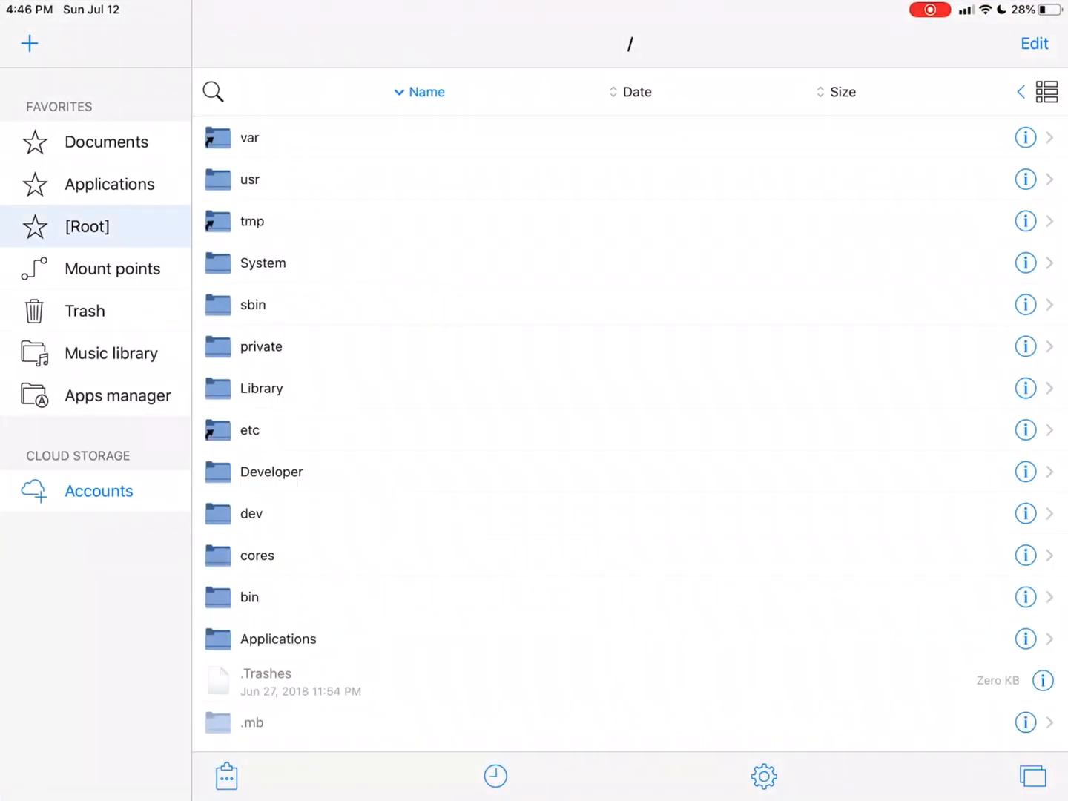
pyautogui.click(249, 138)
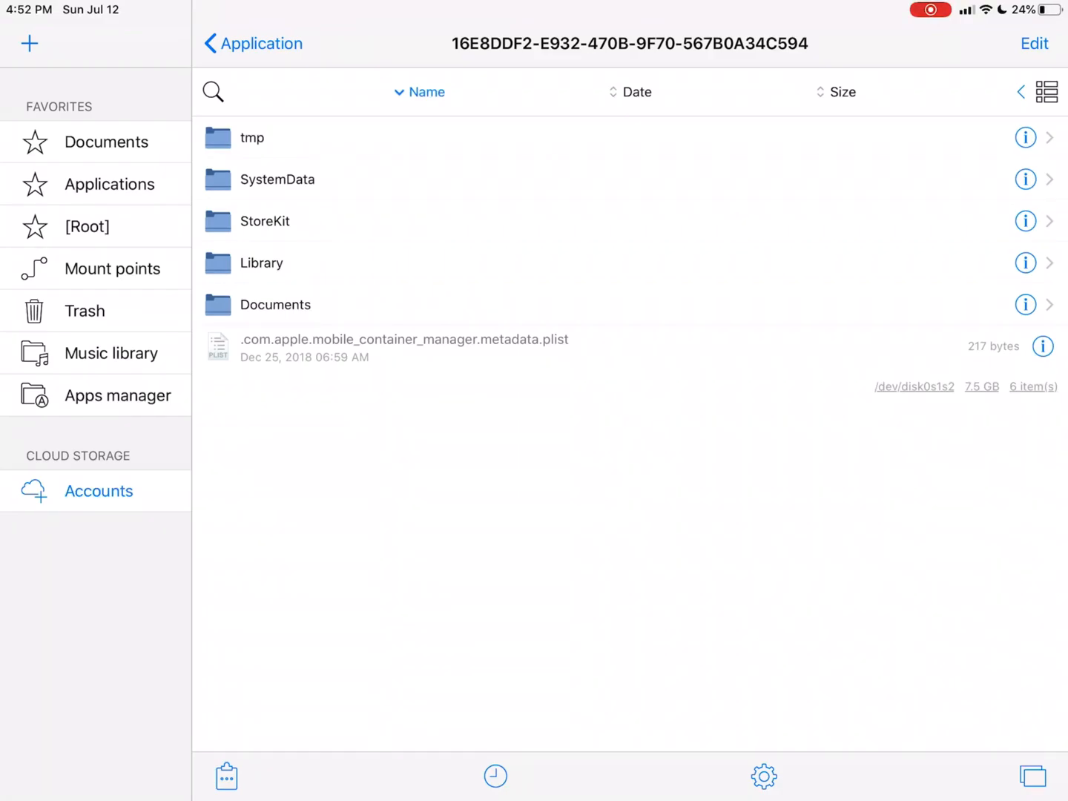
pyautogui.click(274, 304)
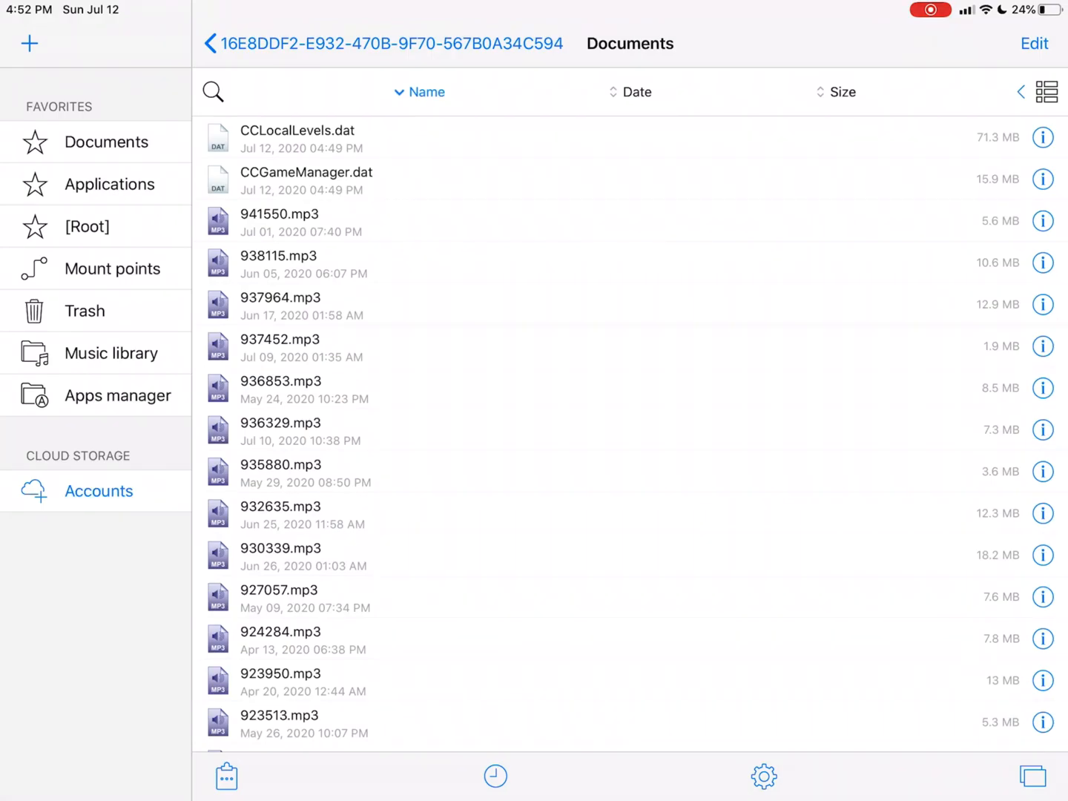
# Step: Select CCLocalLevels.dat and CCGameManager.dat and save them to iCloud Drive's gd backup folder
pyautogui.click(1033, 43)
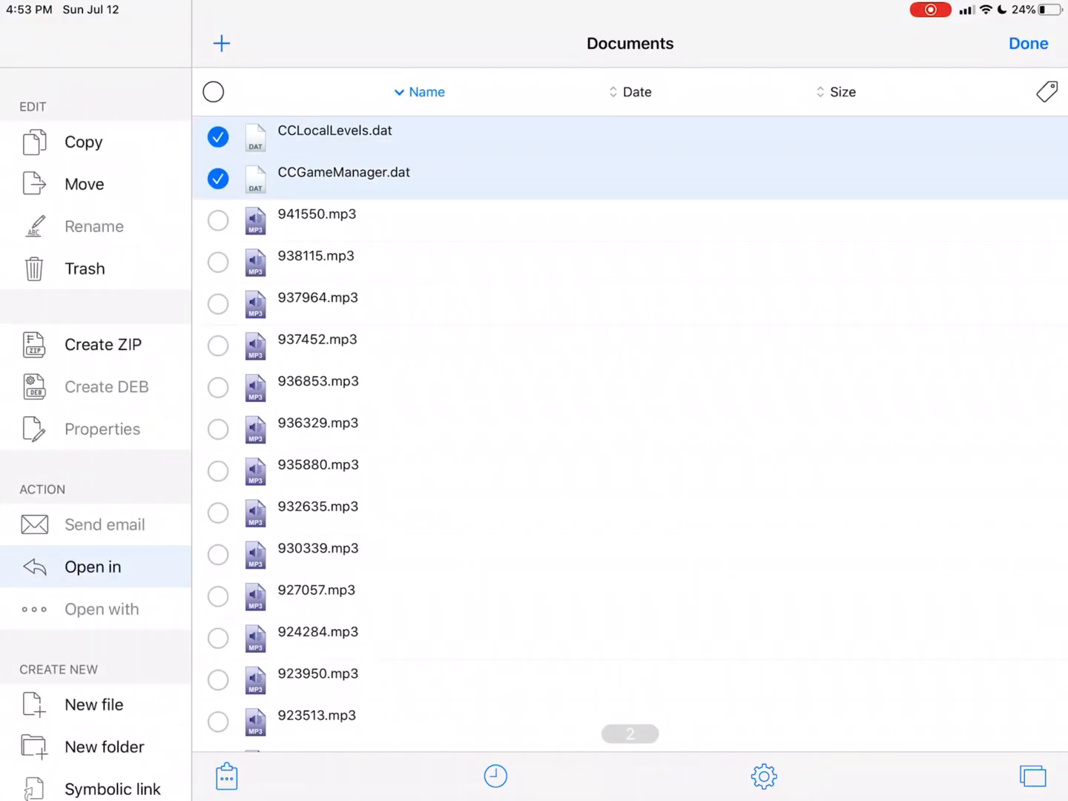
pyautogui.click(92, 567)
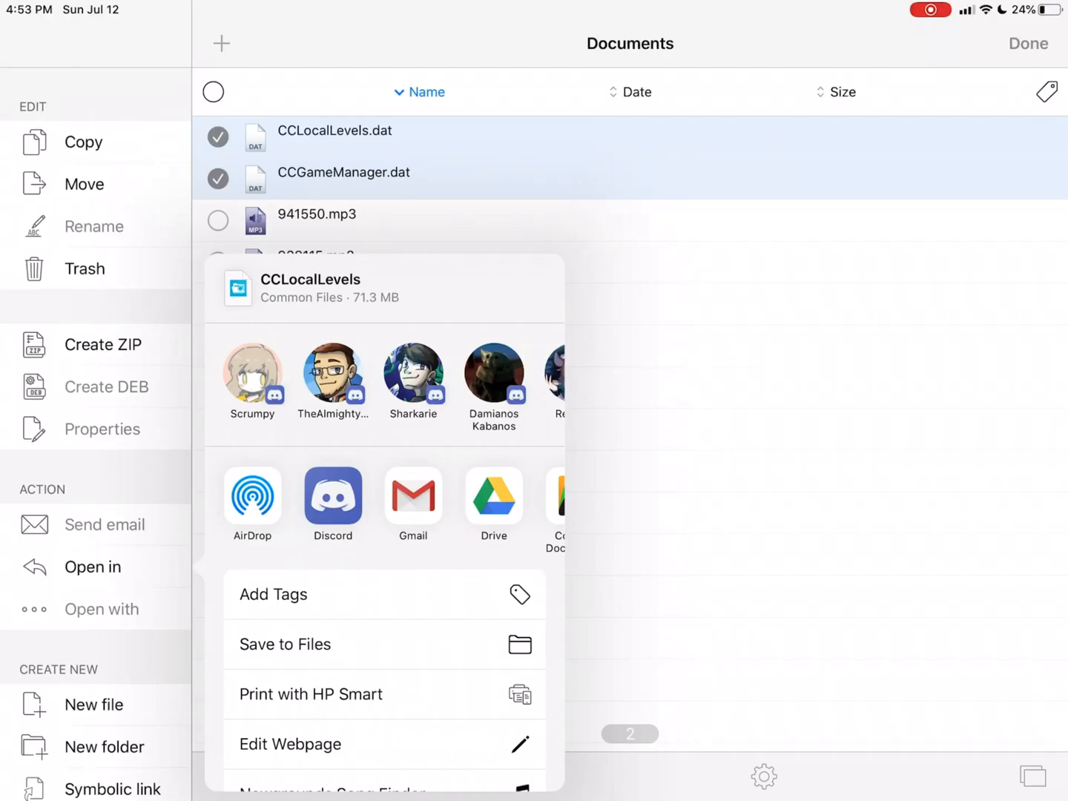
pyautogui.click(285, 644)
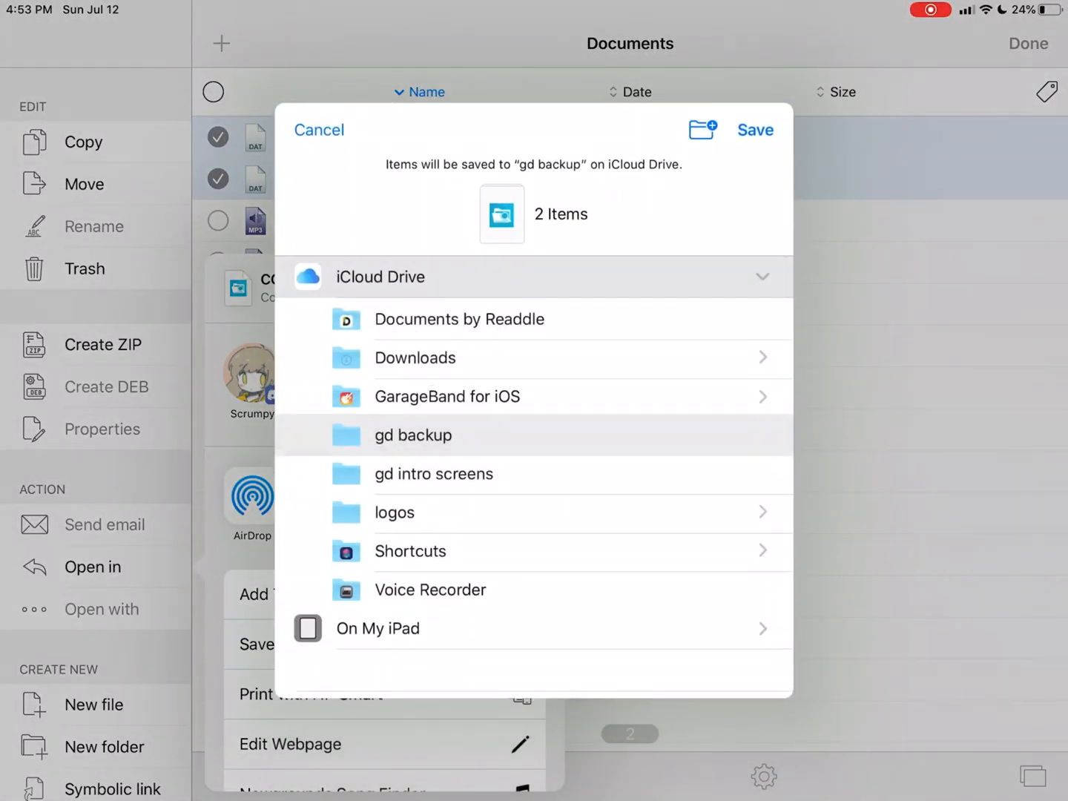
pyautogui.scroll(-3)
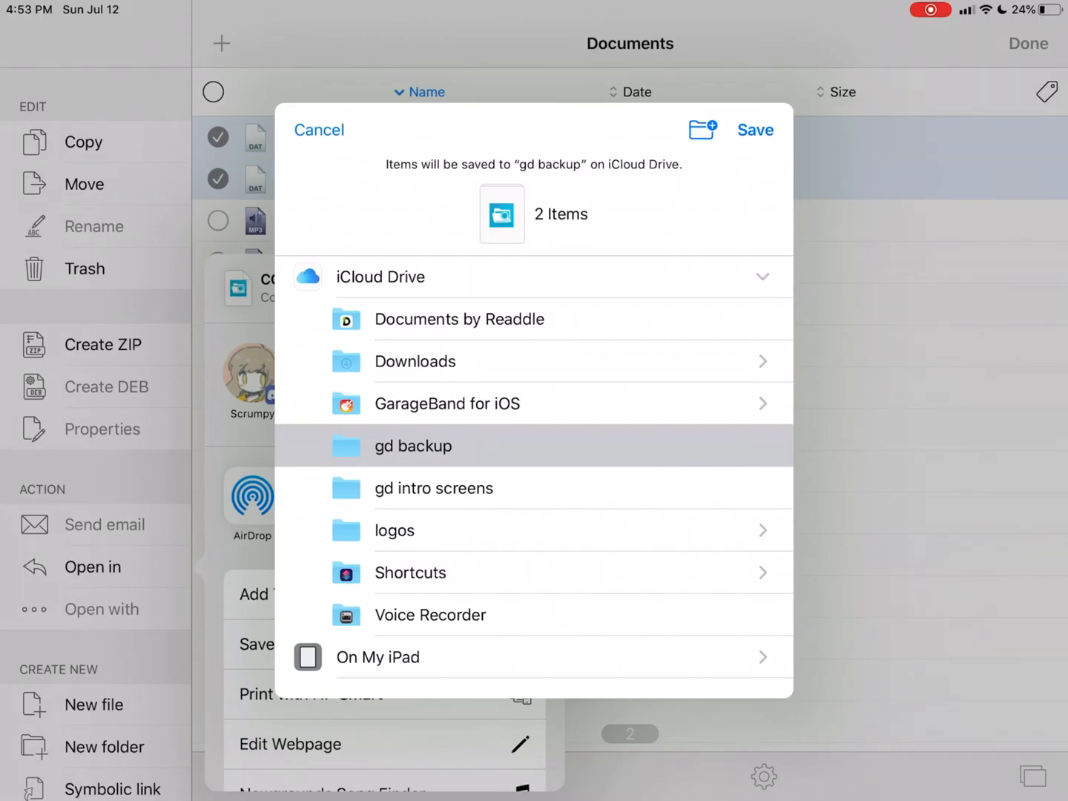
pyautogui.click(319, 131)
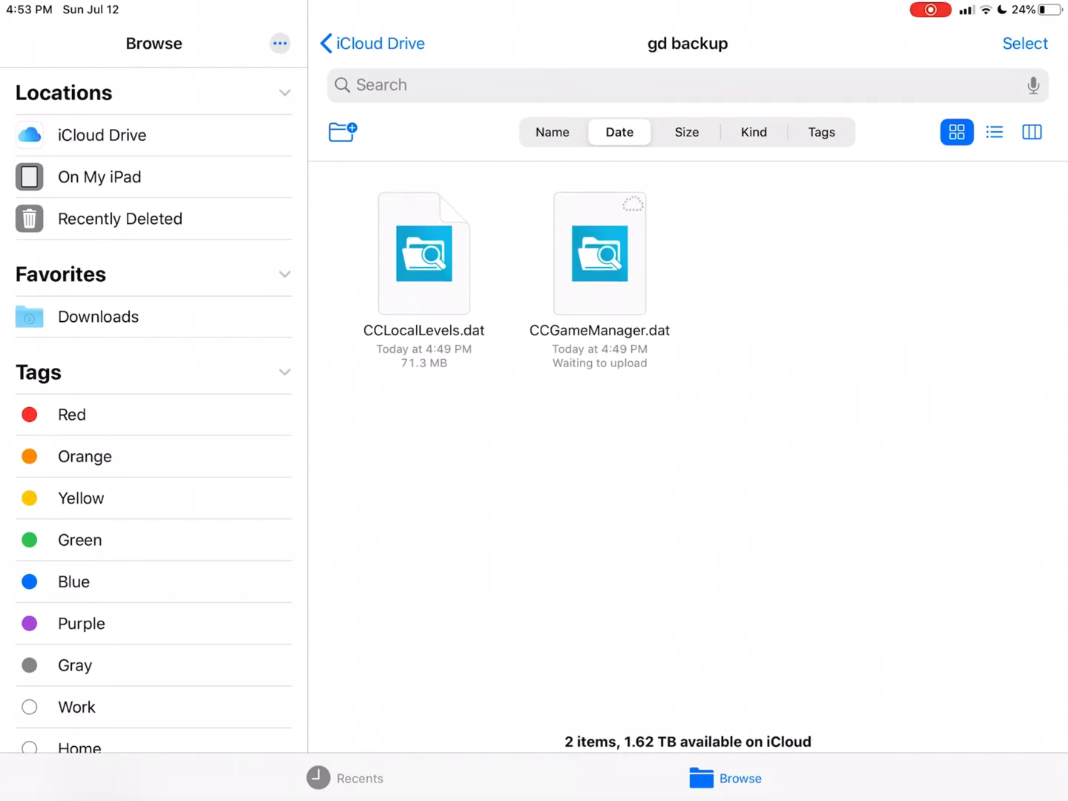
# Step: Switch to FilzaEscaped, then back to the gd backup folder in Files and enter Select mode
pyautogui.click(599, 253)
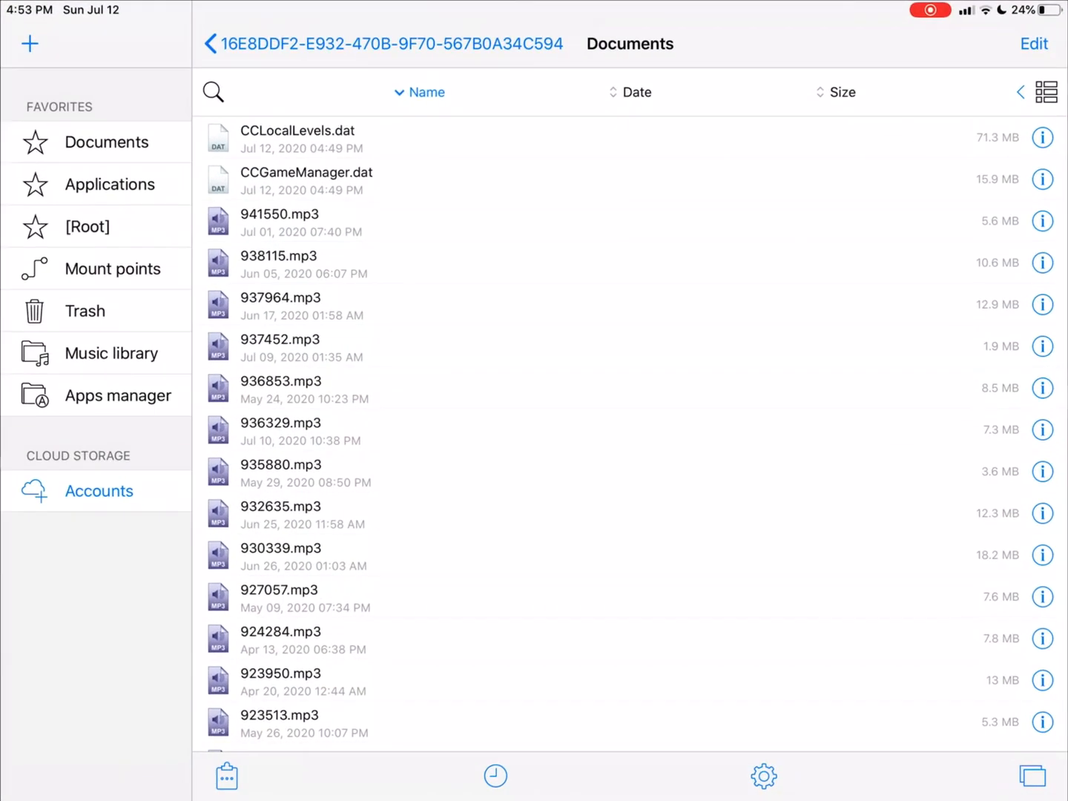
pyautogui.click(1033, 43)
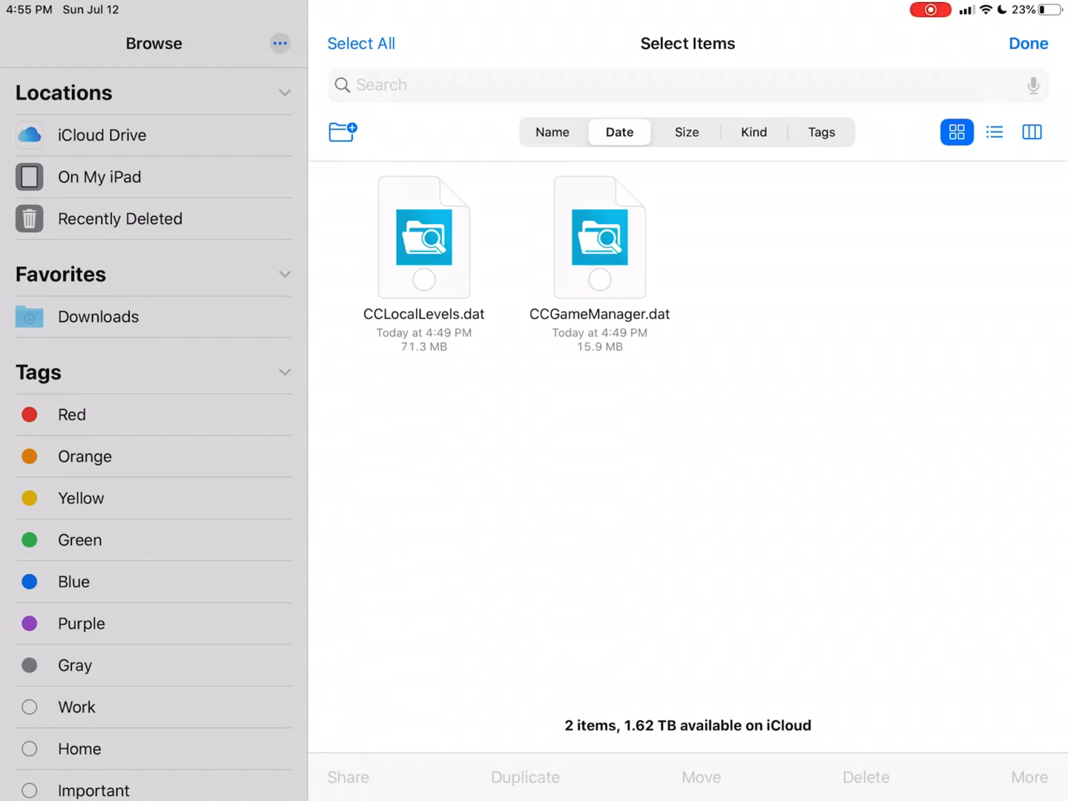
# Step: Send CCLocalLevels.dat from gd backup to FilzaEscaped, then share CCGameManager.dat the same way
pyautogui.click(425, 237)
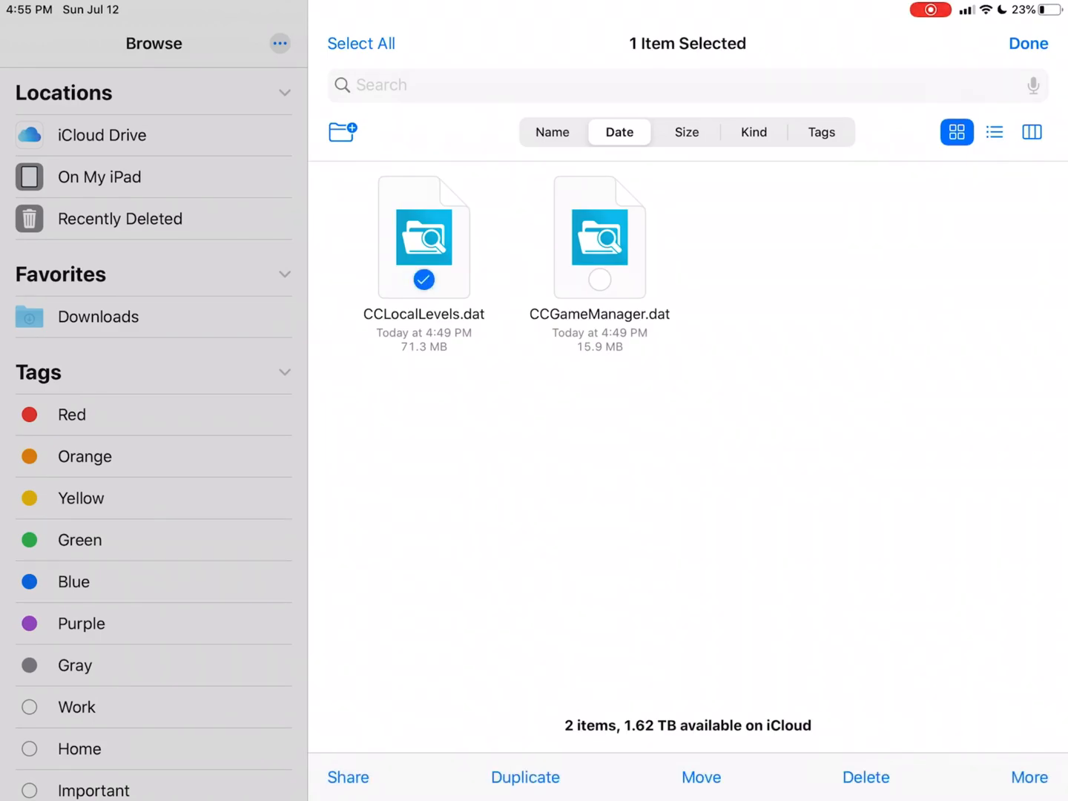
pyautogui.click(347, 777)
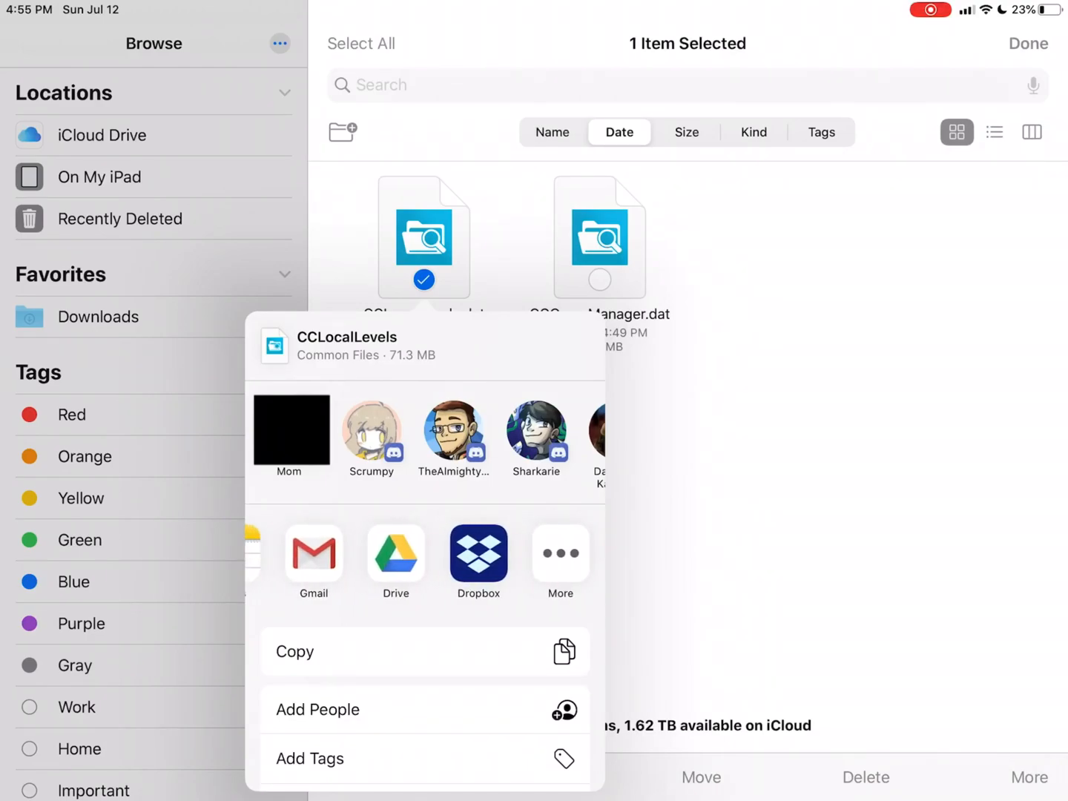
pyautogui.click(561, 553)
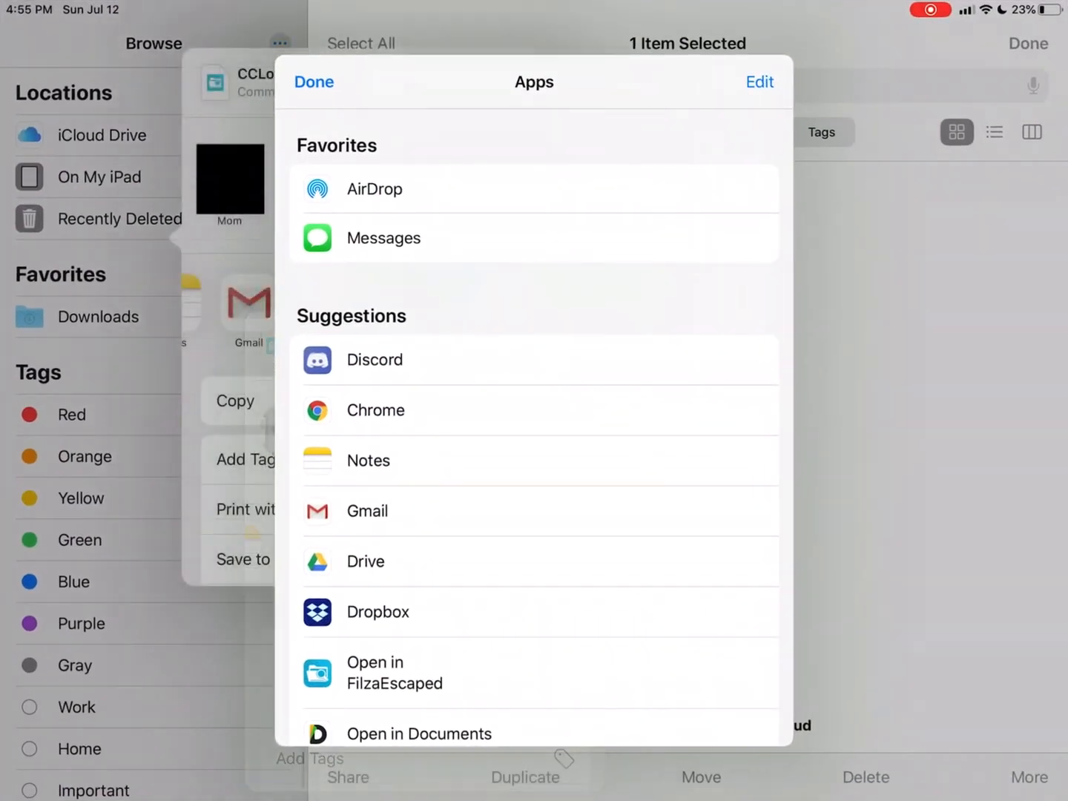
pyautogui.click(315, 82)
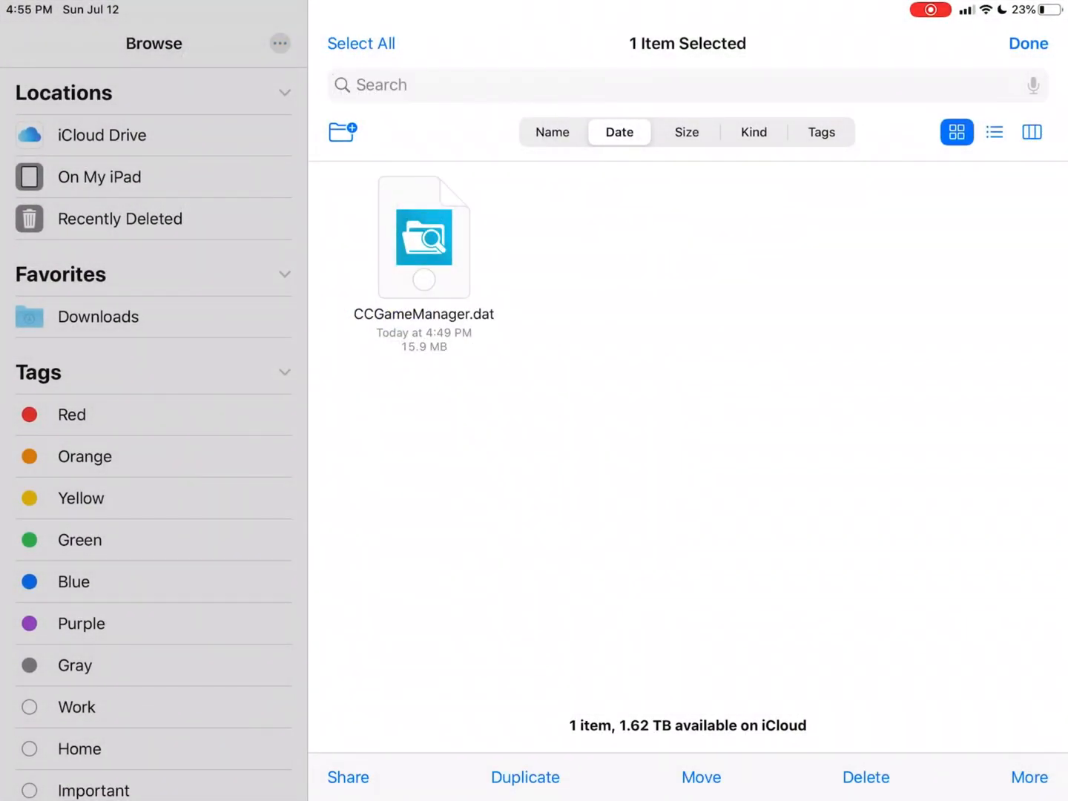
pyautogui.click(425, 236)
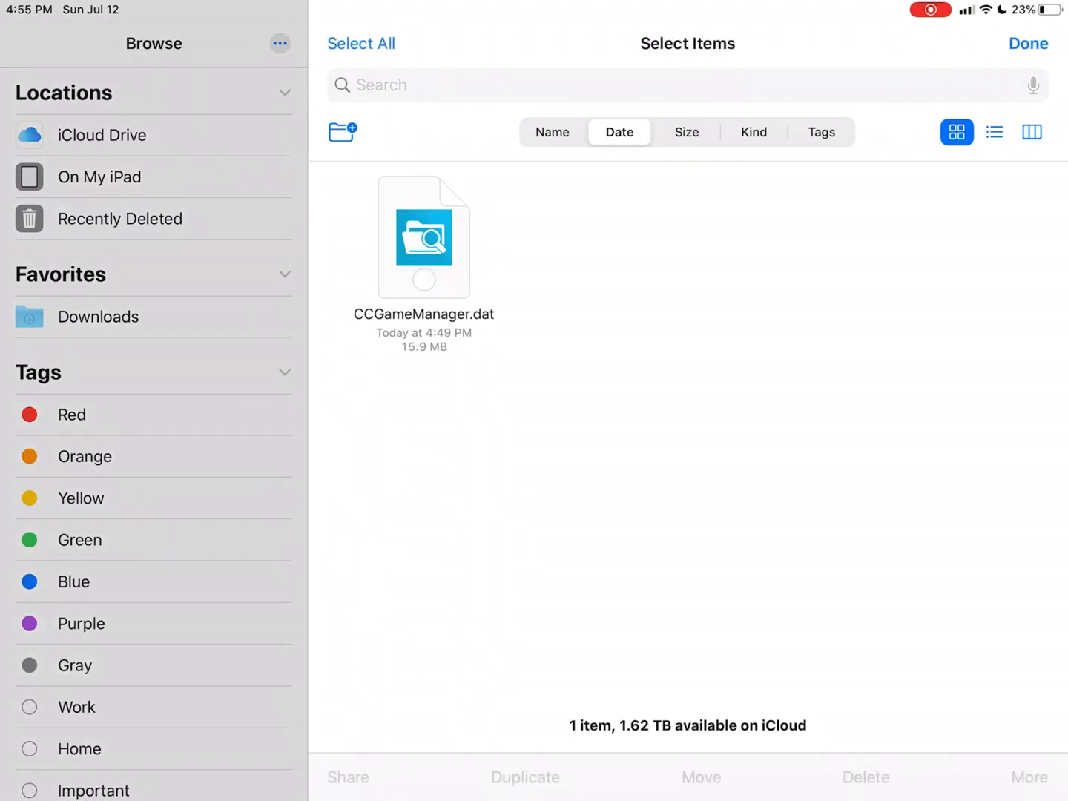
pyautogui.click(425, 236)
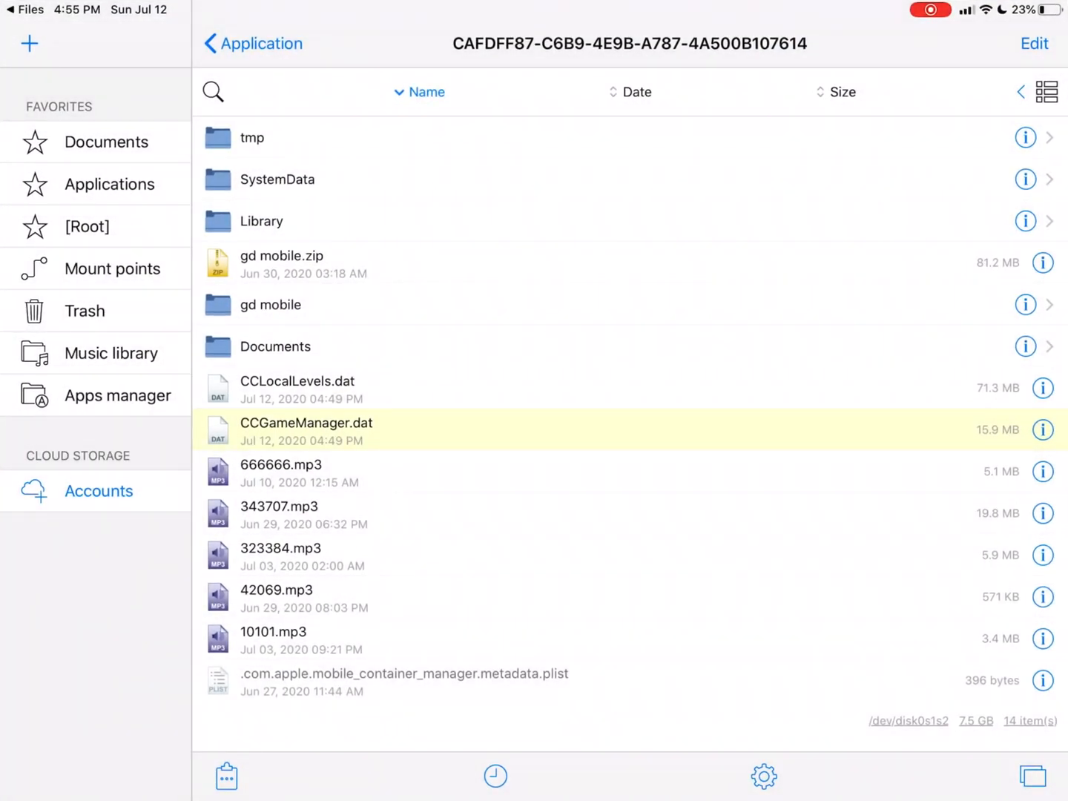
# Step: Copy both .dat save files to the pasteboard, verify its contents, and jump to [Root]
pyautogui.click(1032, 43)
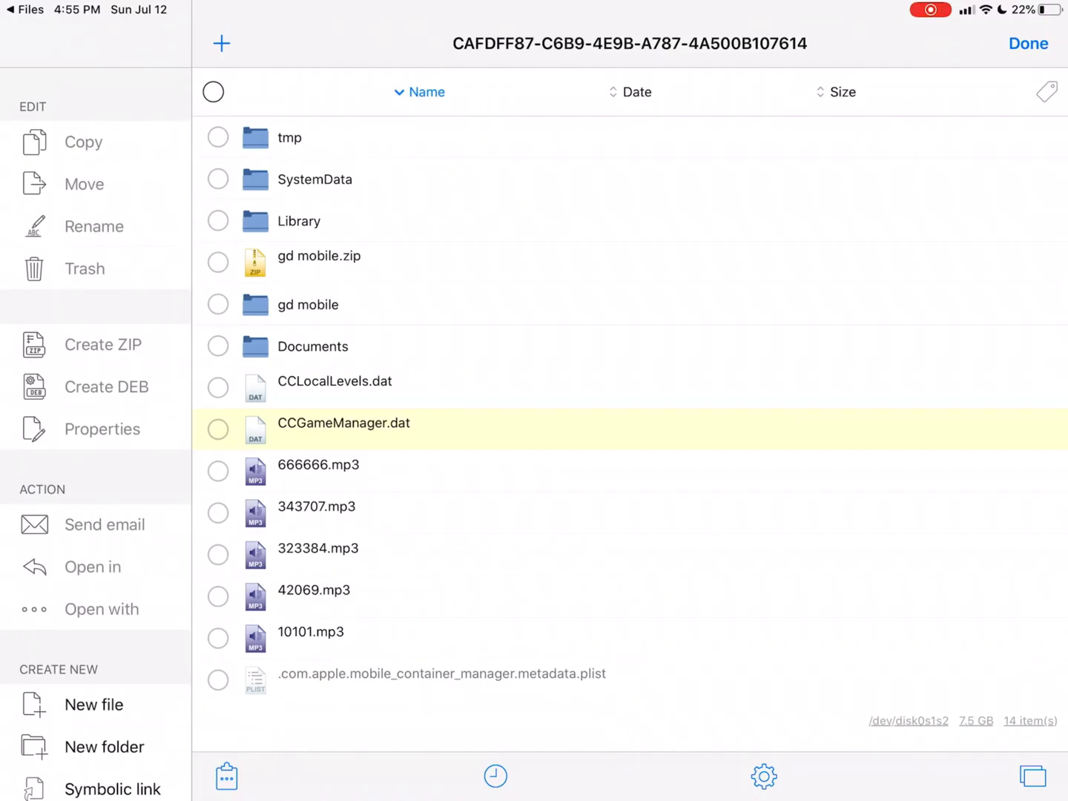
pyautogui.click(217, 387)
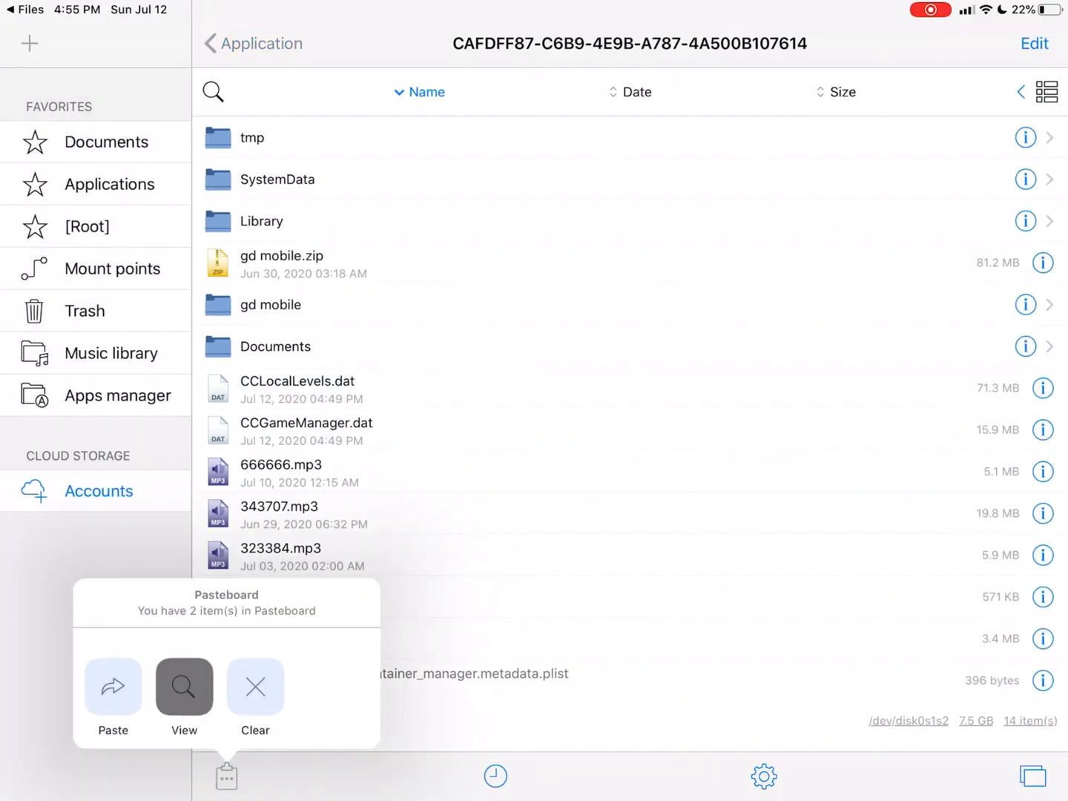
pyautogui.click(184, 686)
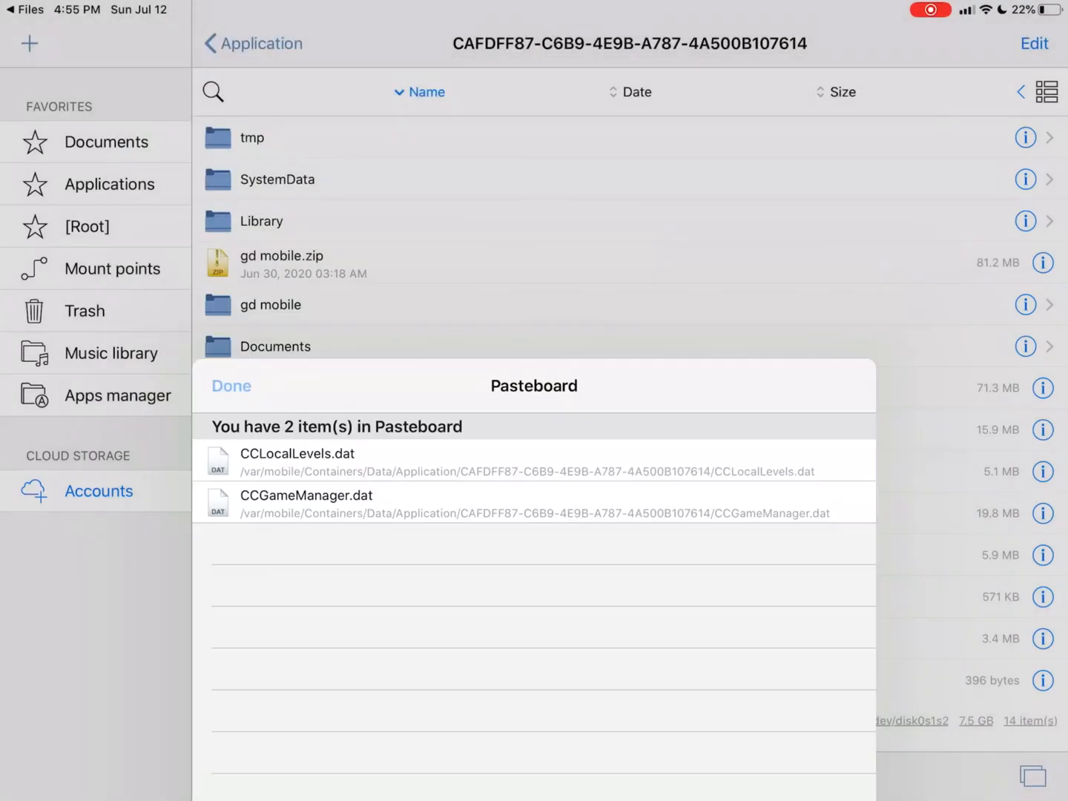
pyautogui.click(232, 386)
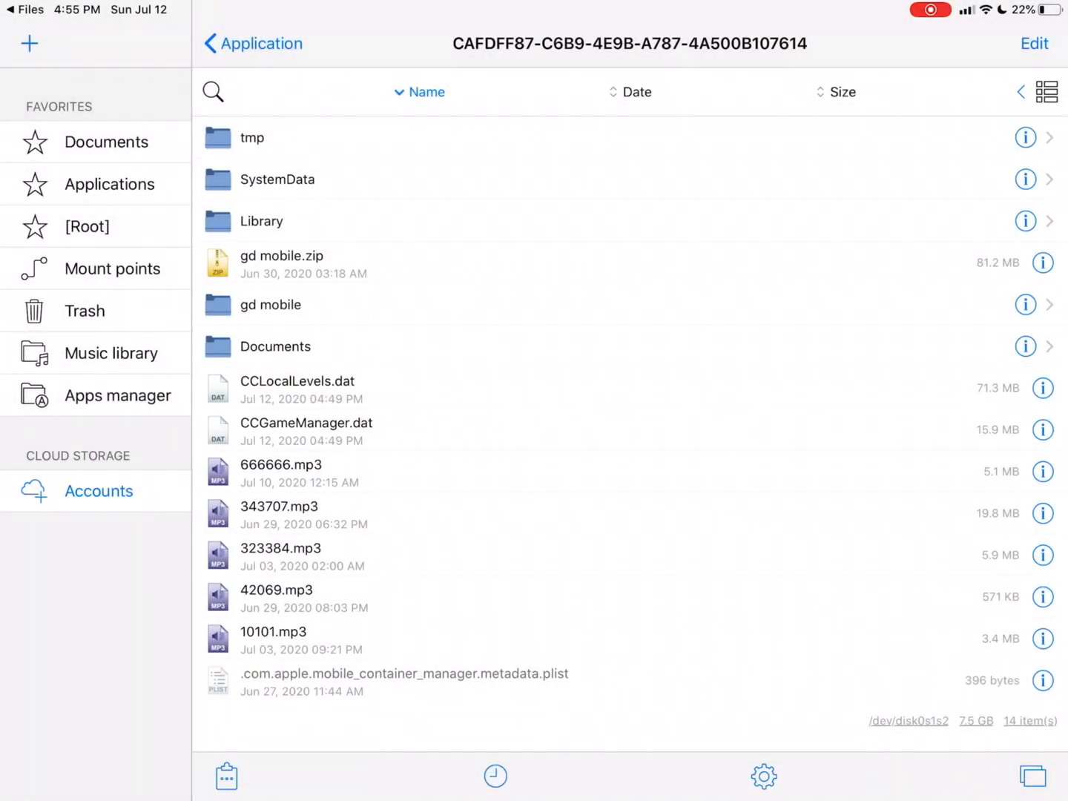
pyautogui.click(86, 225)
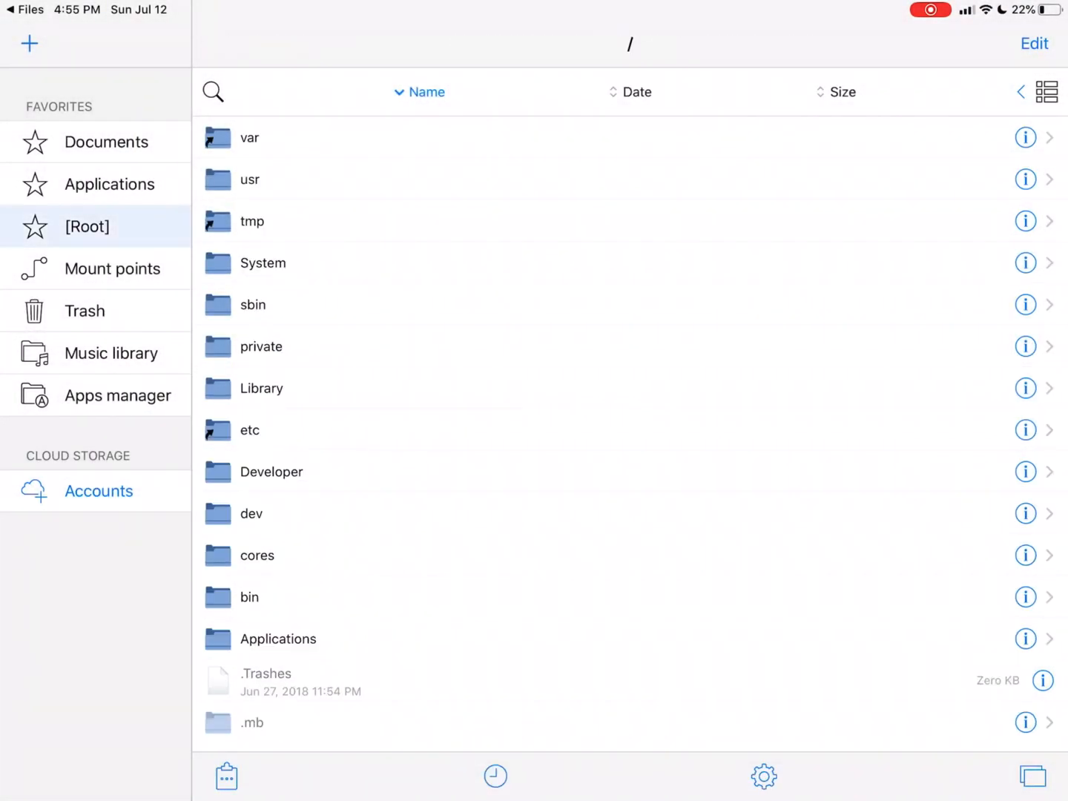
# Step: Navigate var > mobile > Containers > Data > Application into Geometry Dash's Documents and bring up the pasteboard menu
pyautogui.click(249, 138)
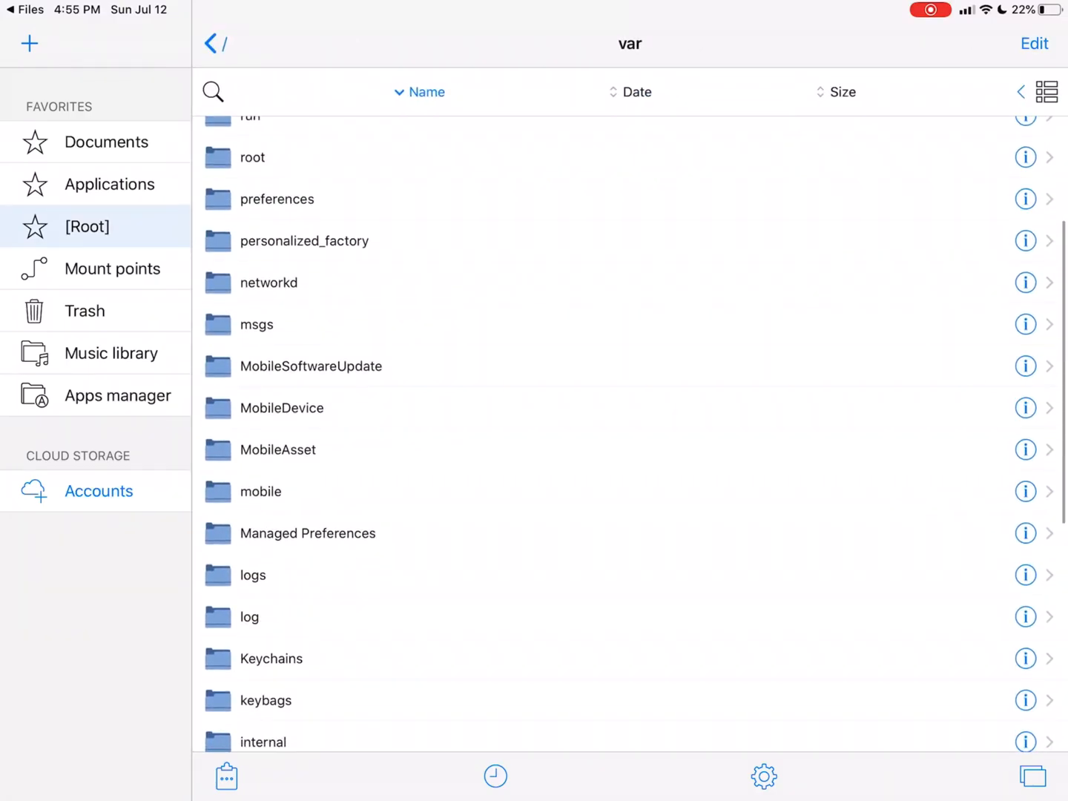
pyautogui.scroll(-3)
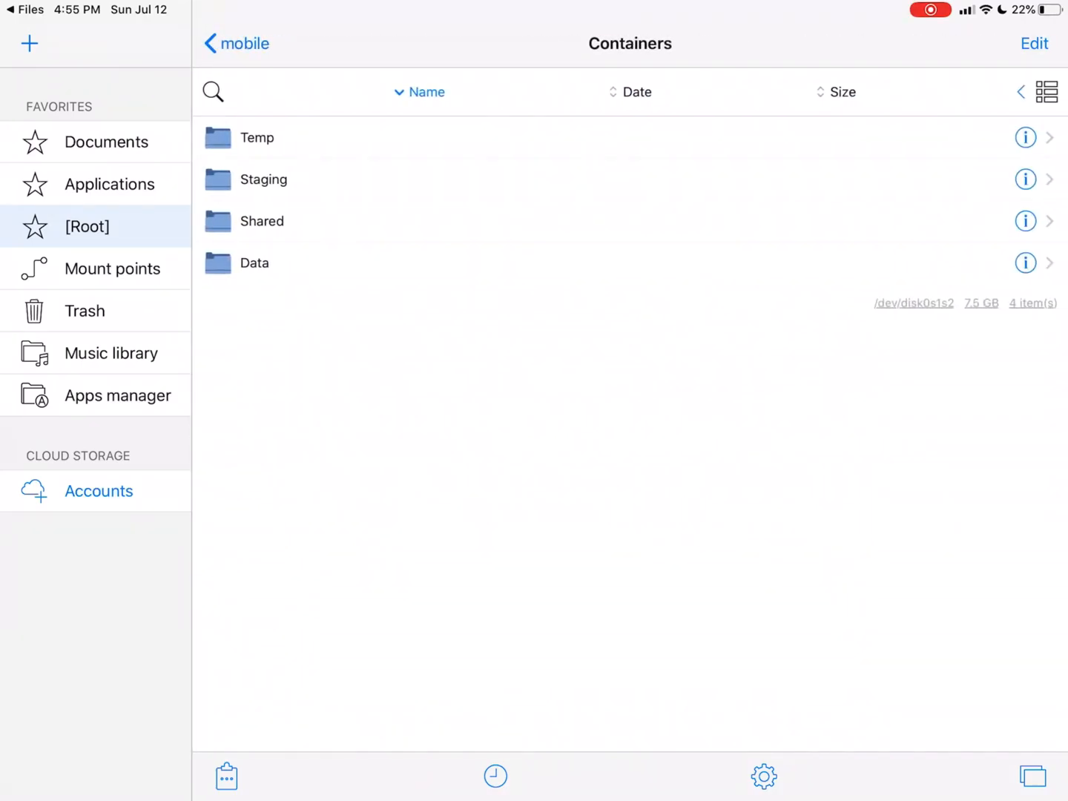
pyautogui.click(253, 265)
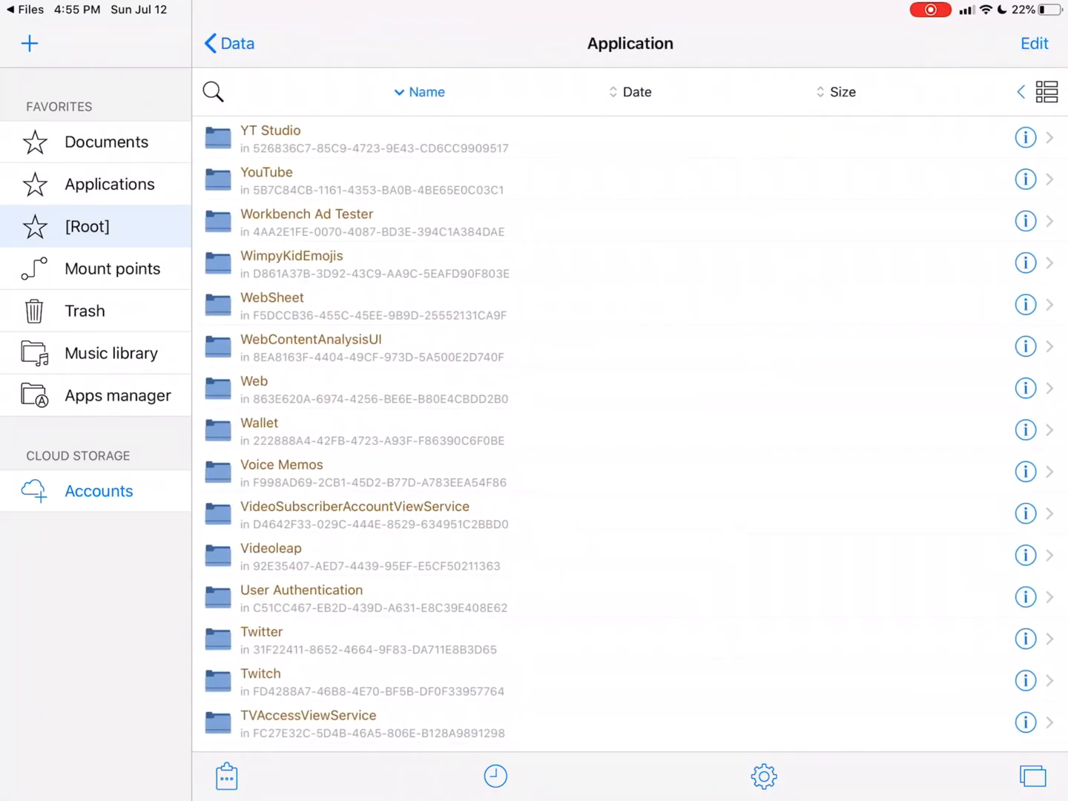
pyautogui.scroll(-3)
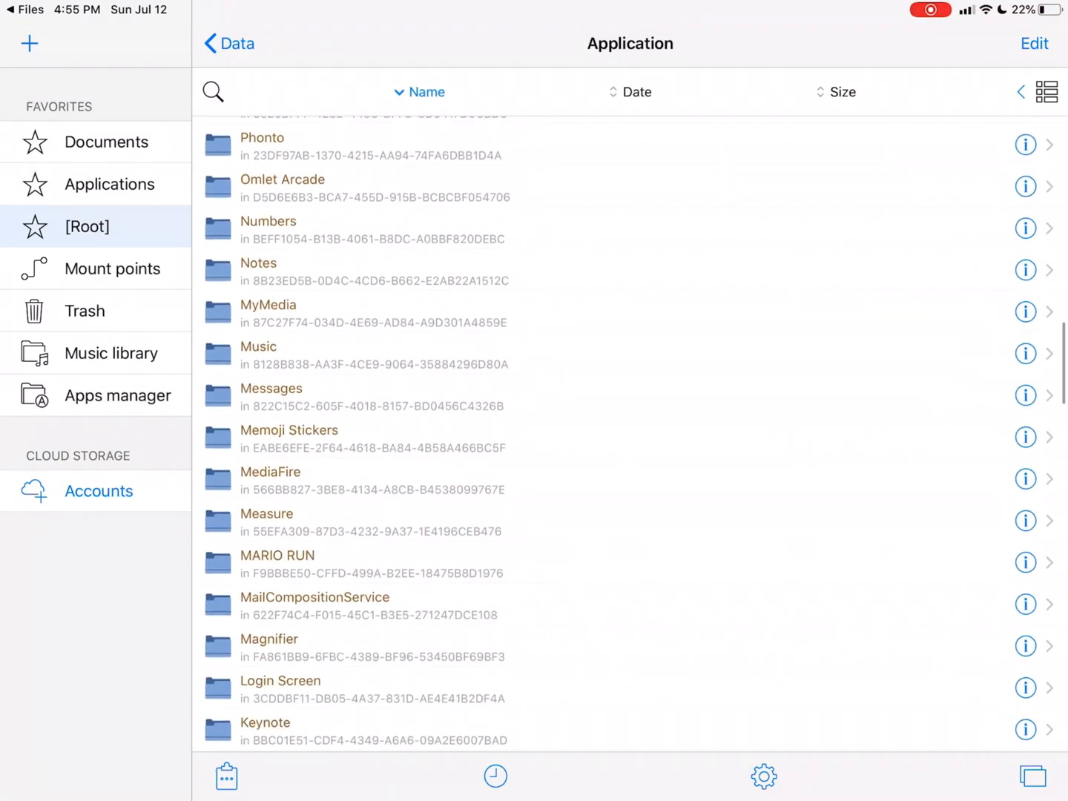
pyautogui.scroll(-3)
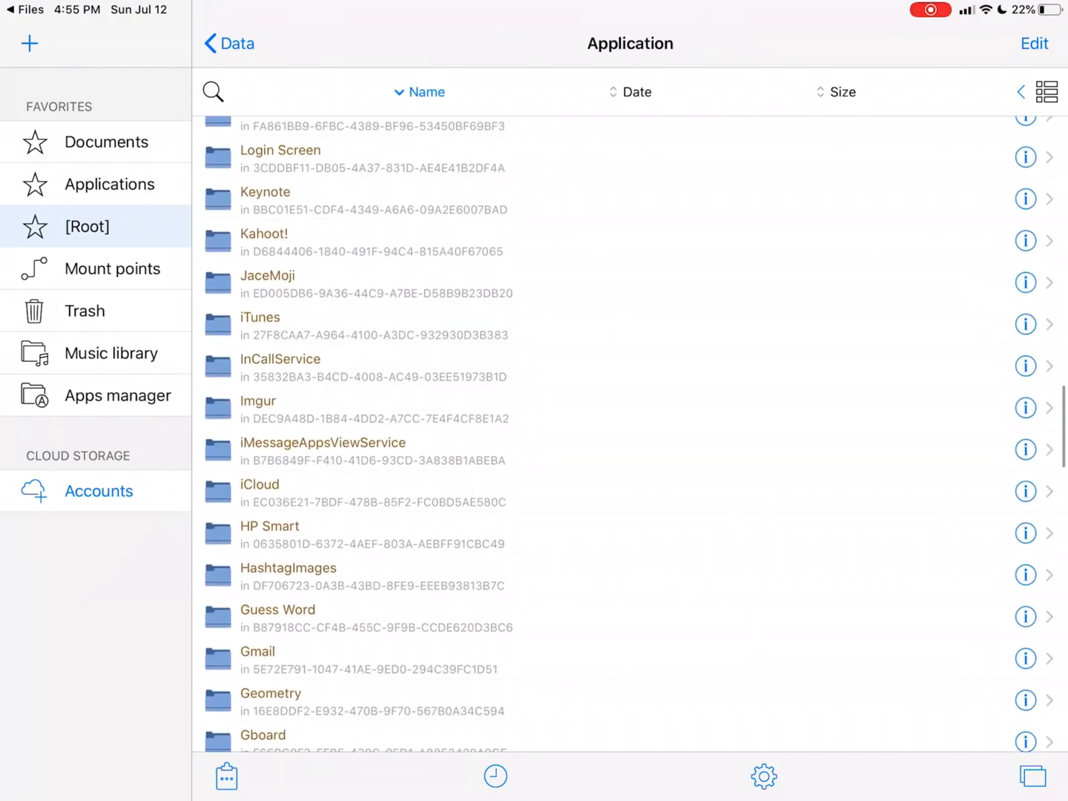
pyautogui.click(270, 693)
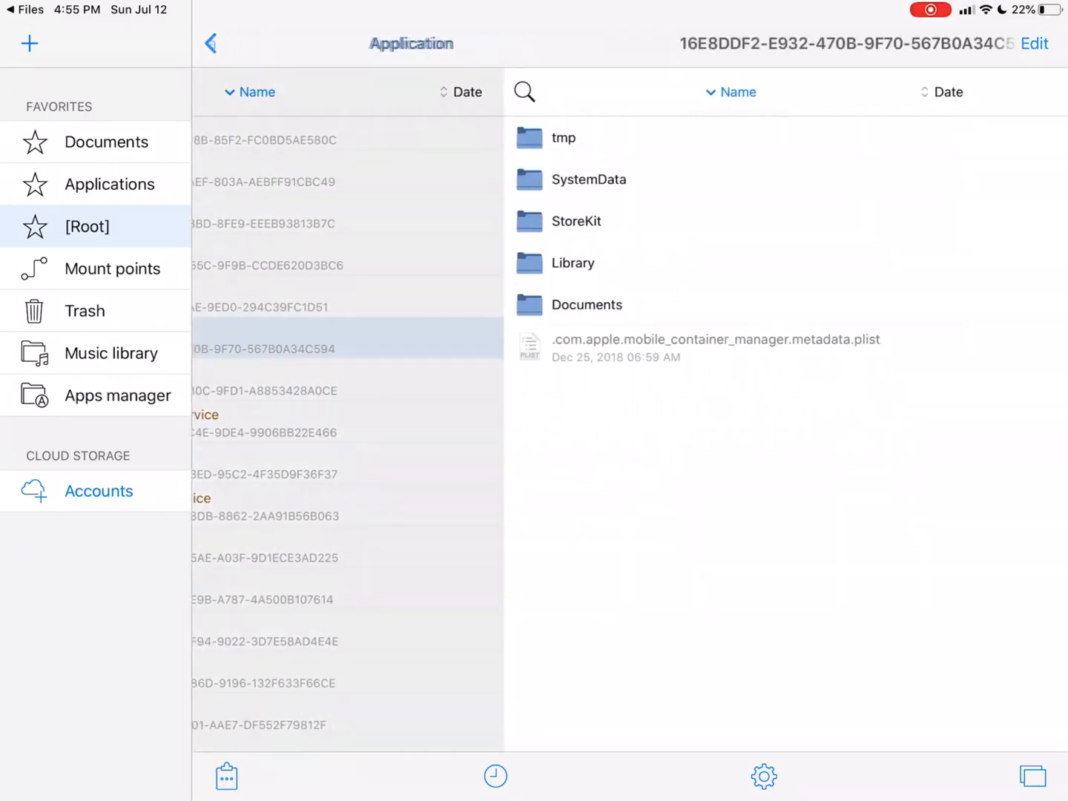
pyautogui.click(586, 305)
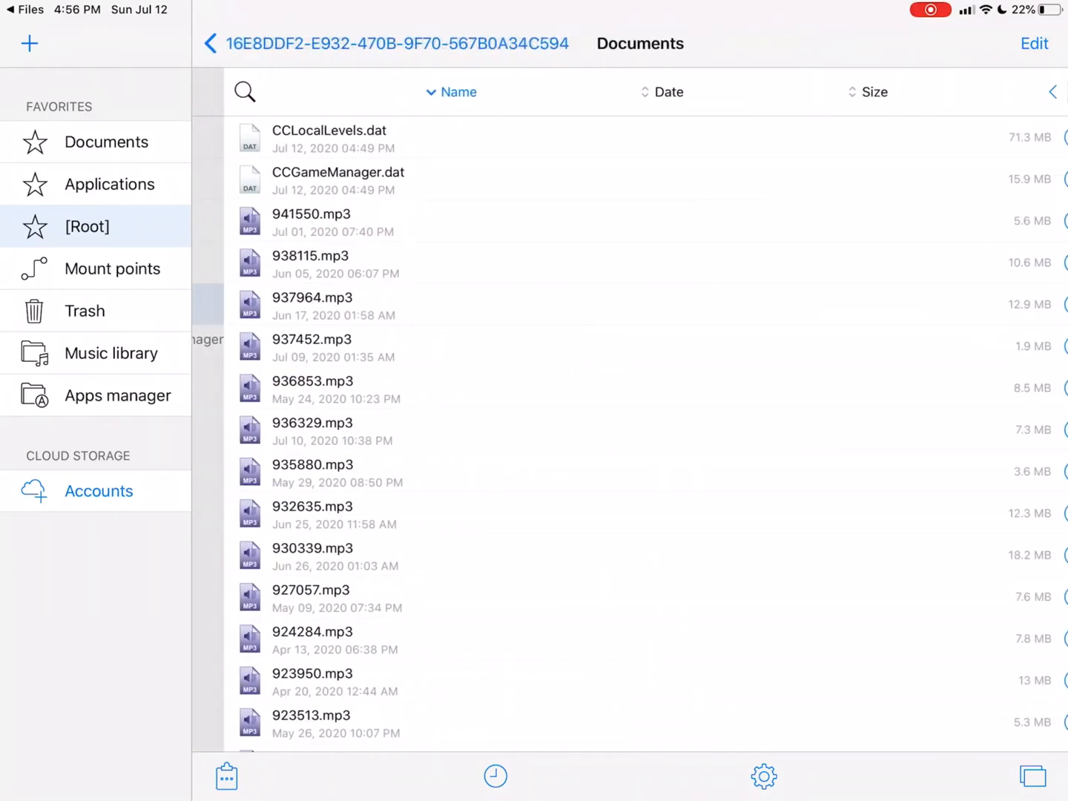
pyautogui.click(226, 778)
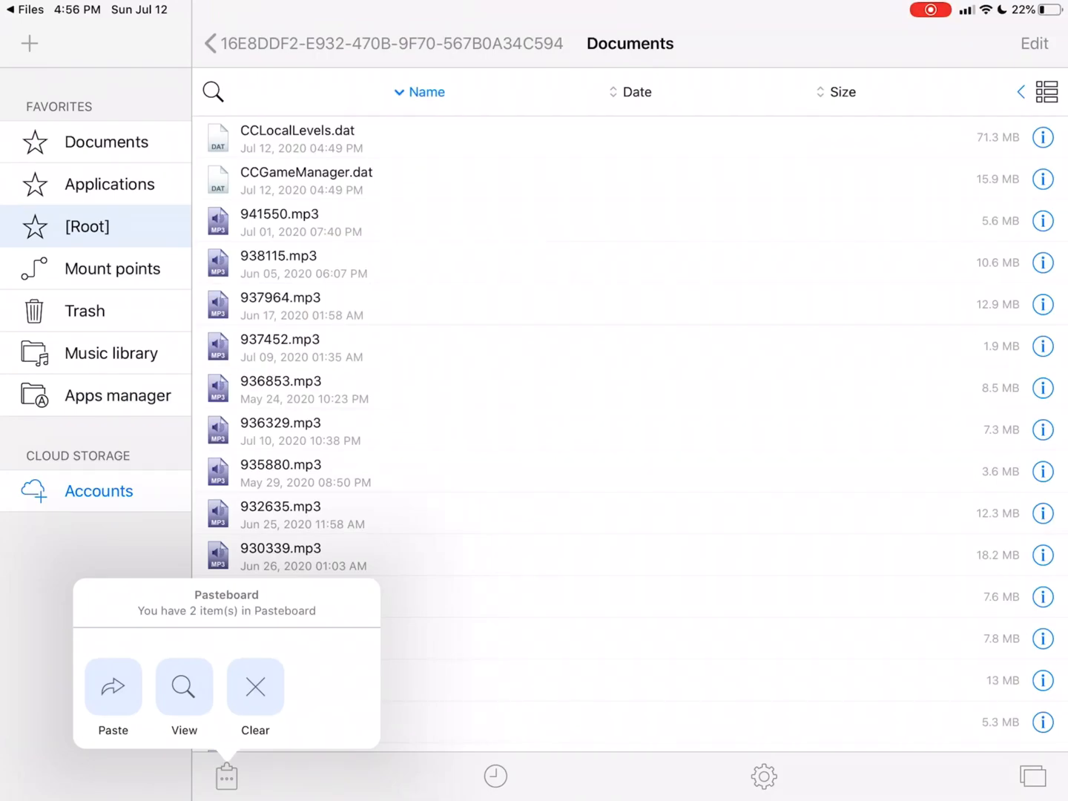
# Step: Paste the two copied save files into Documents and switch to Geometry Dash via the app switcher
pyautogui.click(113, 686)
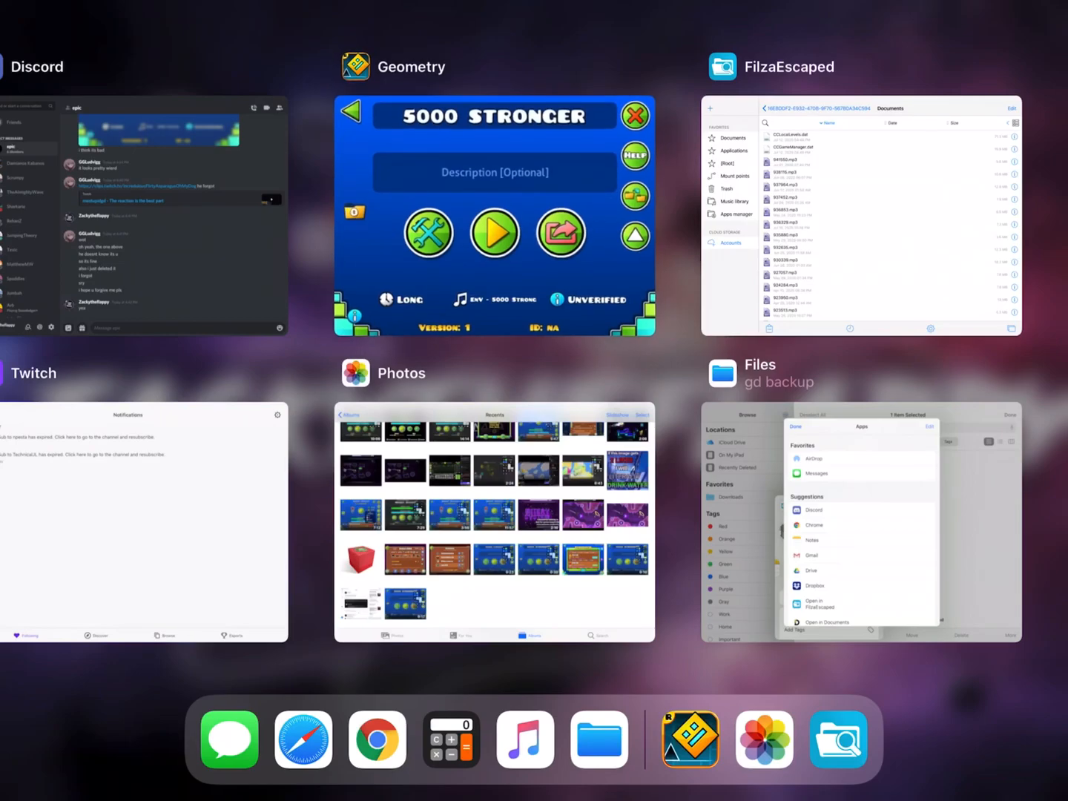
pyautogui.click(861, 215)
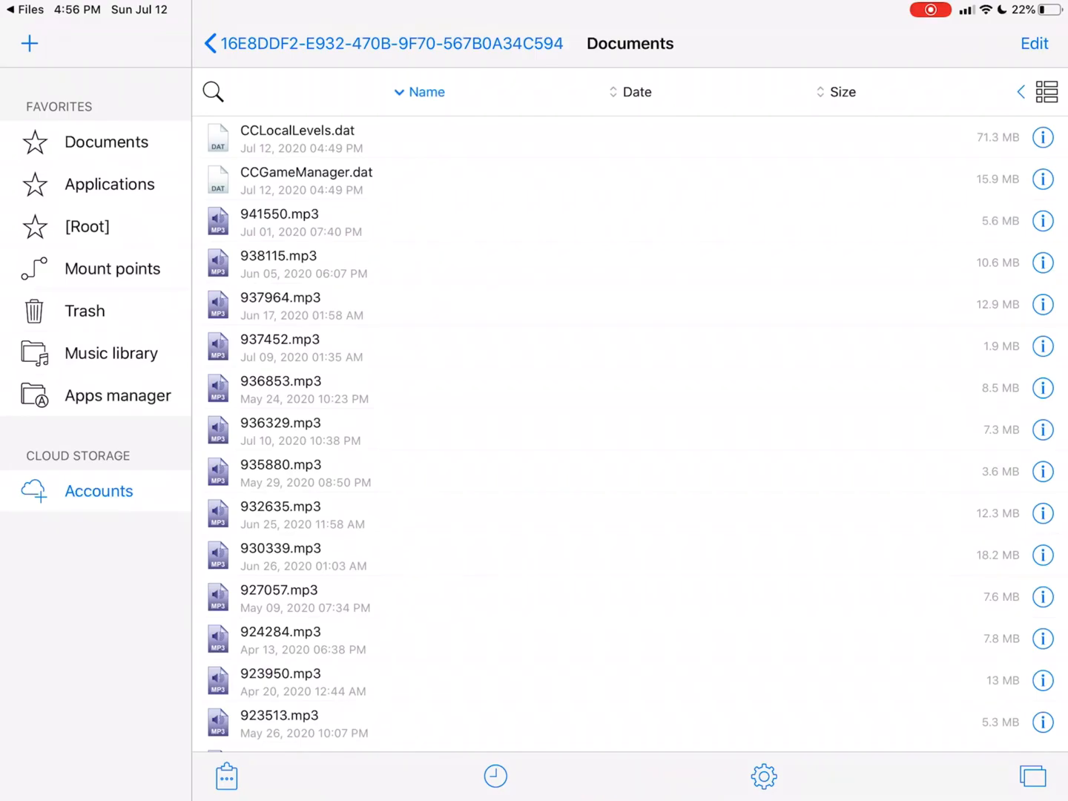
pyautogui.click(225, 778)
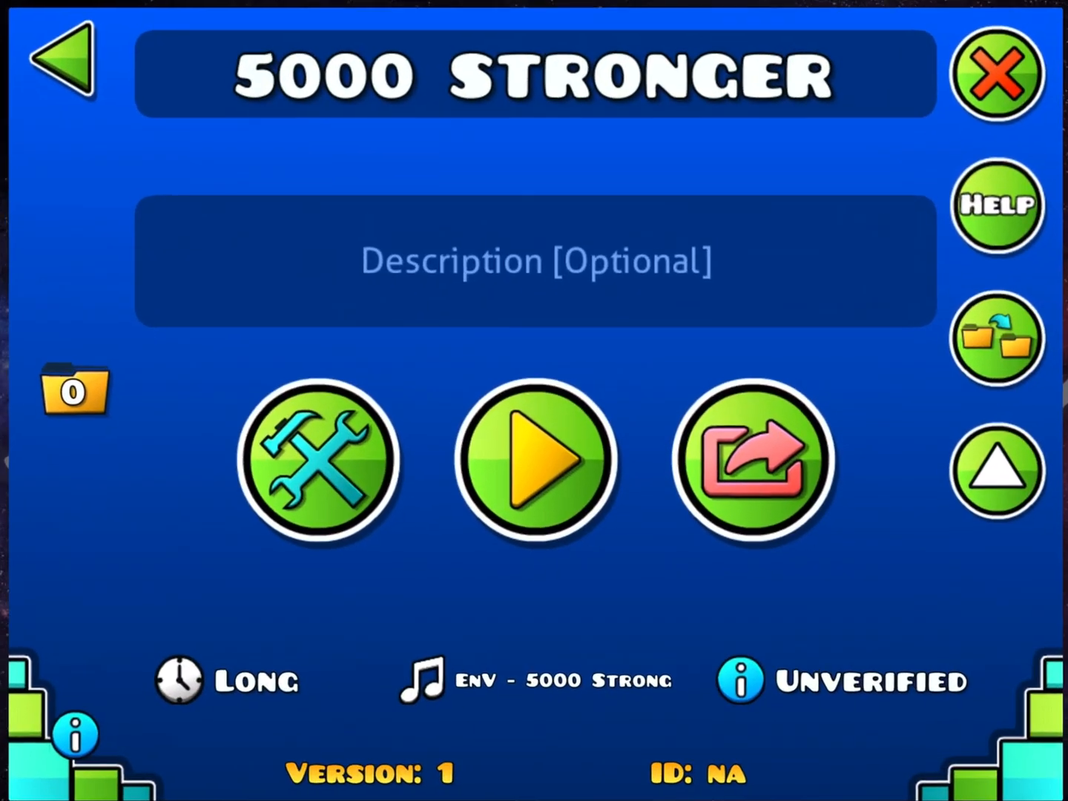
# Step: Scroll through the Saved Levels list (2959 levels), then go back to the main menu
pyautogui.click(997, 75)
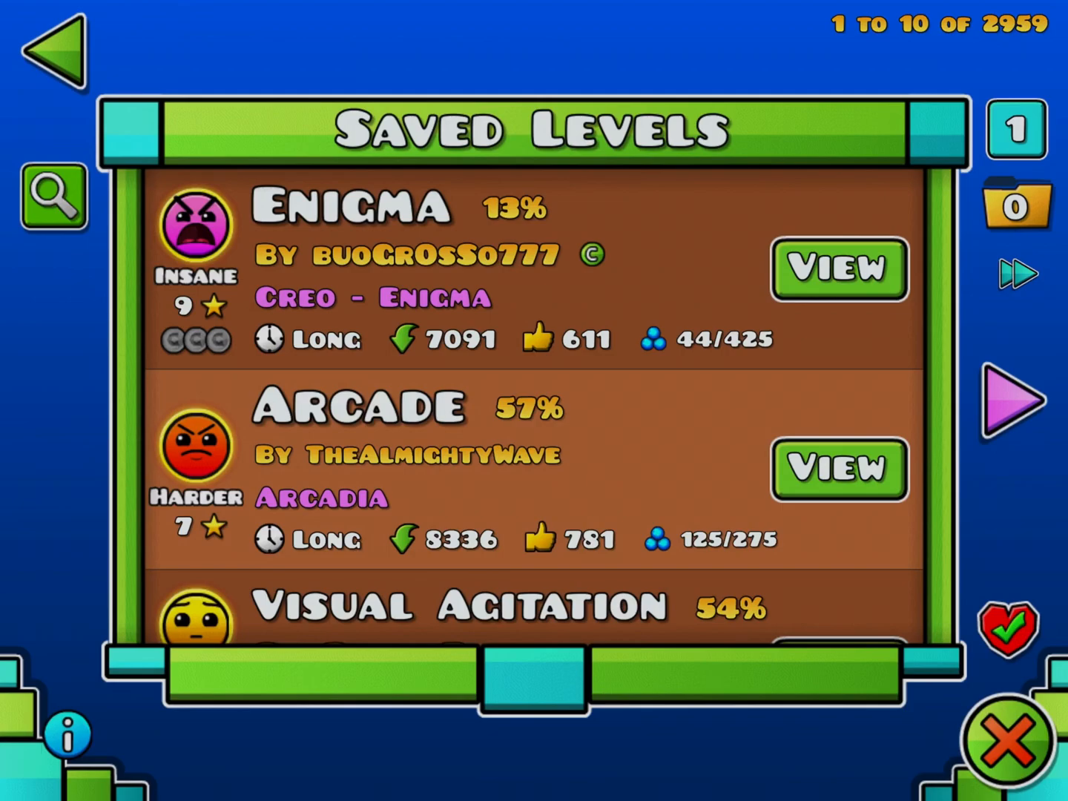
pyautogui.scroll(-3)
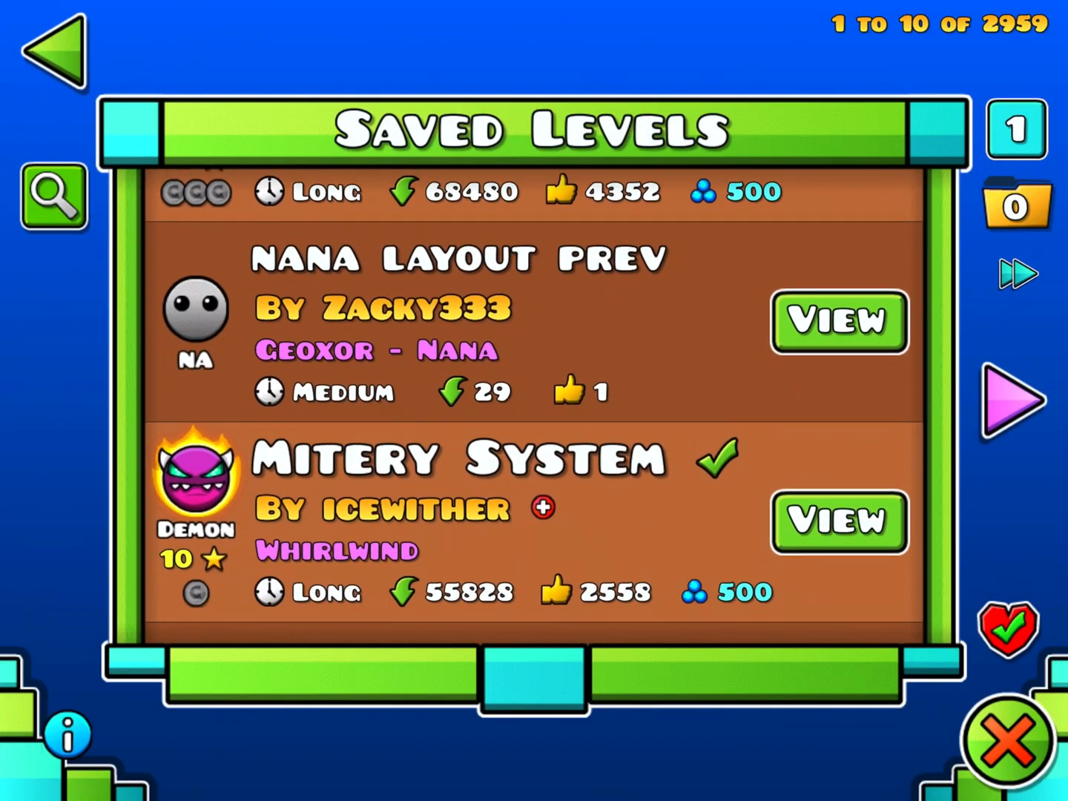
pyautogui.click(1006, 742)
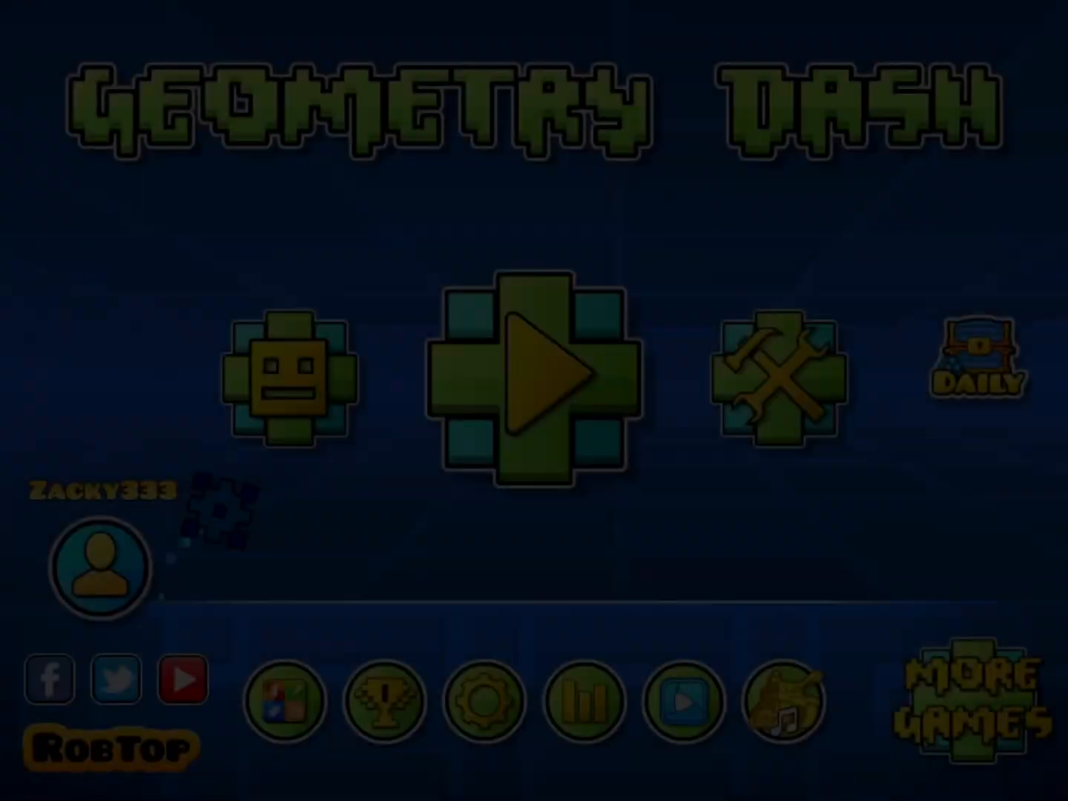